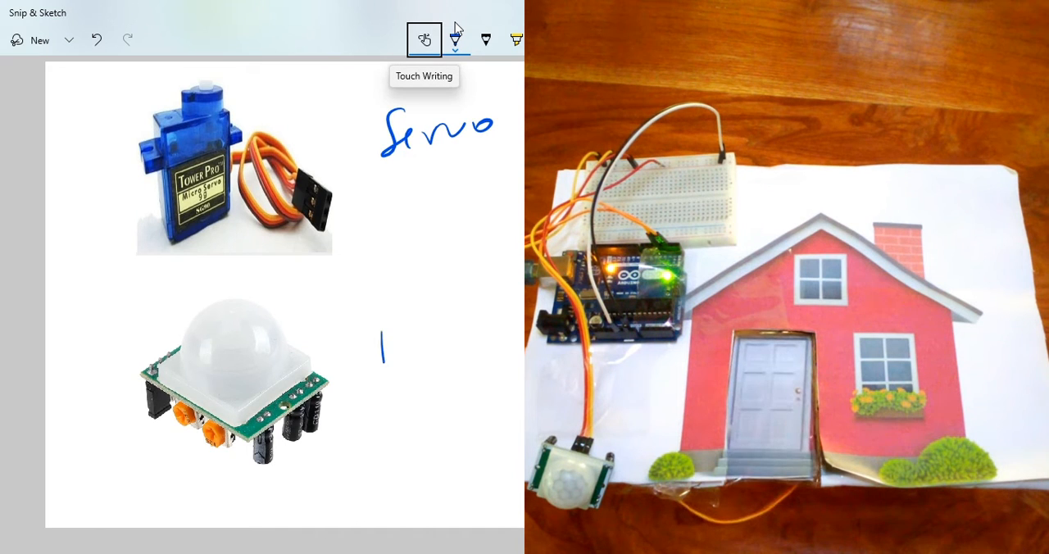
Handwrite the label "PIR" next to the motion sensor image
type("PIR")
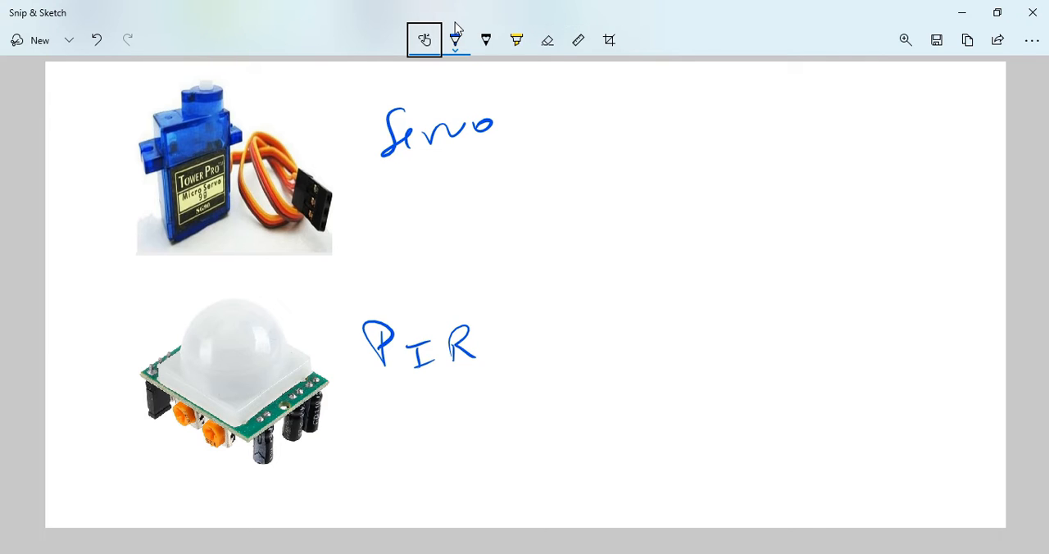
Draw an arrow from the Servo label and write "Door" to show the servo drives the door
left_click_drag(391, 188, 475, 188)
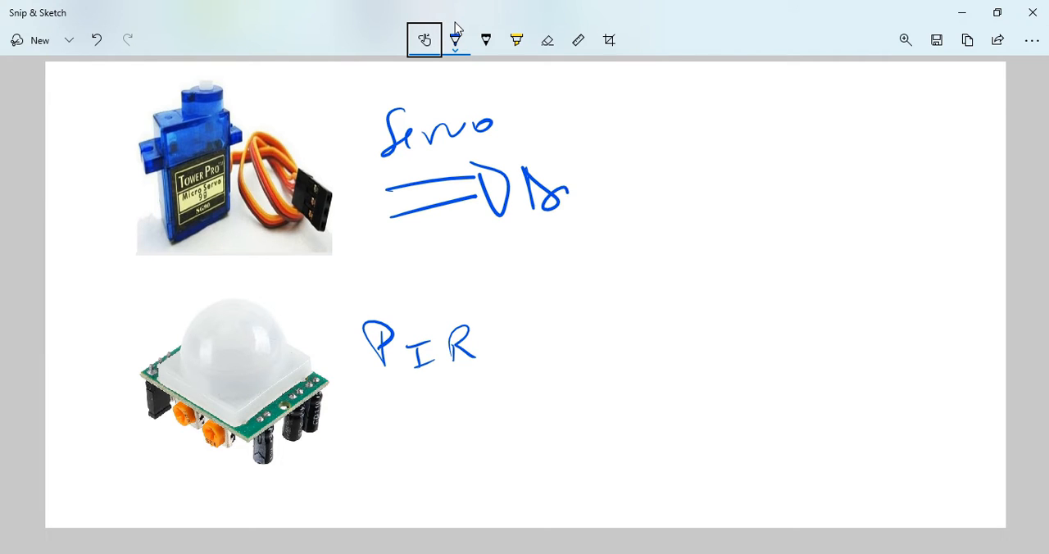
left_click_drag(541, 197, 619, 196)
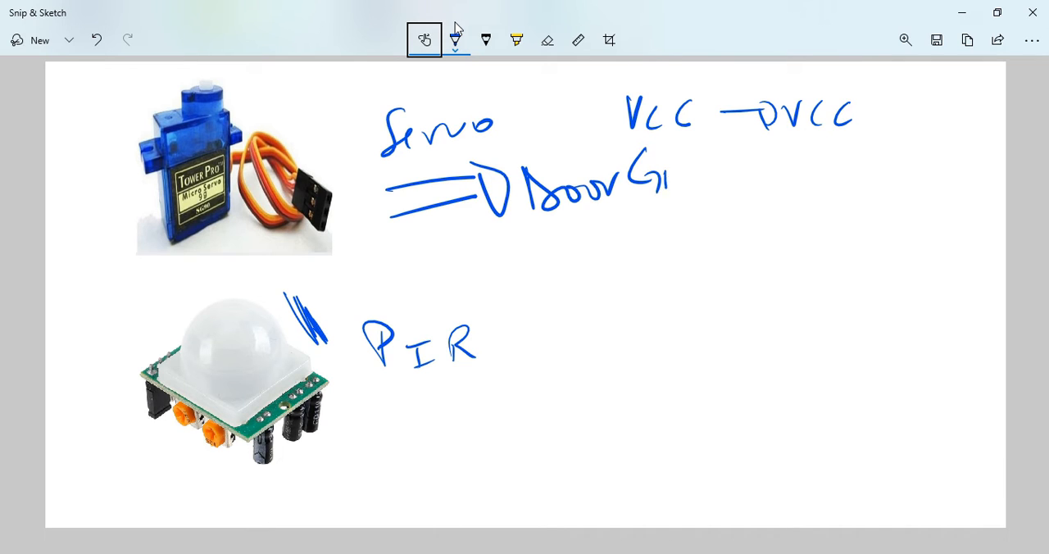
Finish the servo power notes: VCC → VCC marked (5V) and GND → GND
left_click_drag(664, 172, 705, 180)
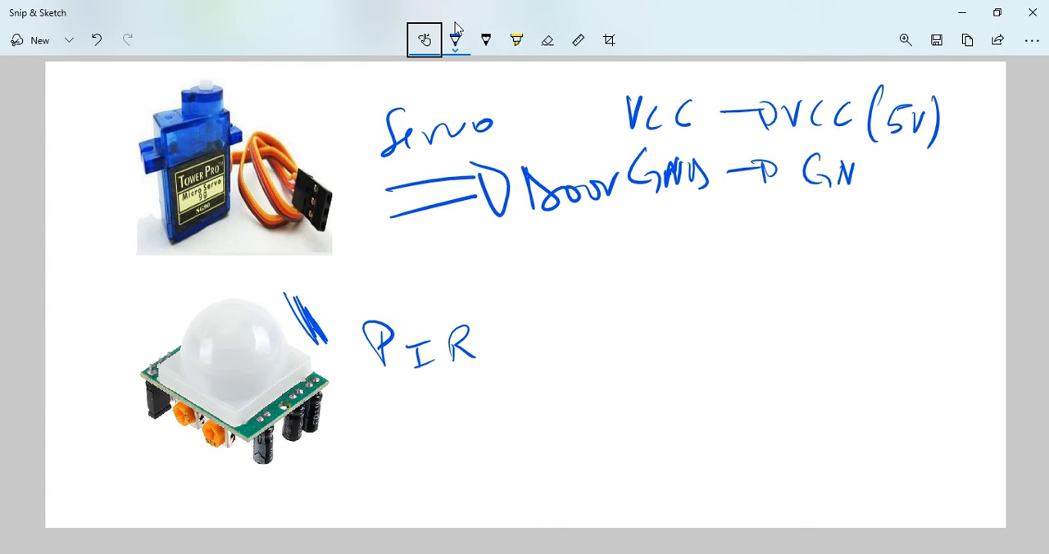
left_click_drag(852, 172, 888, 189)
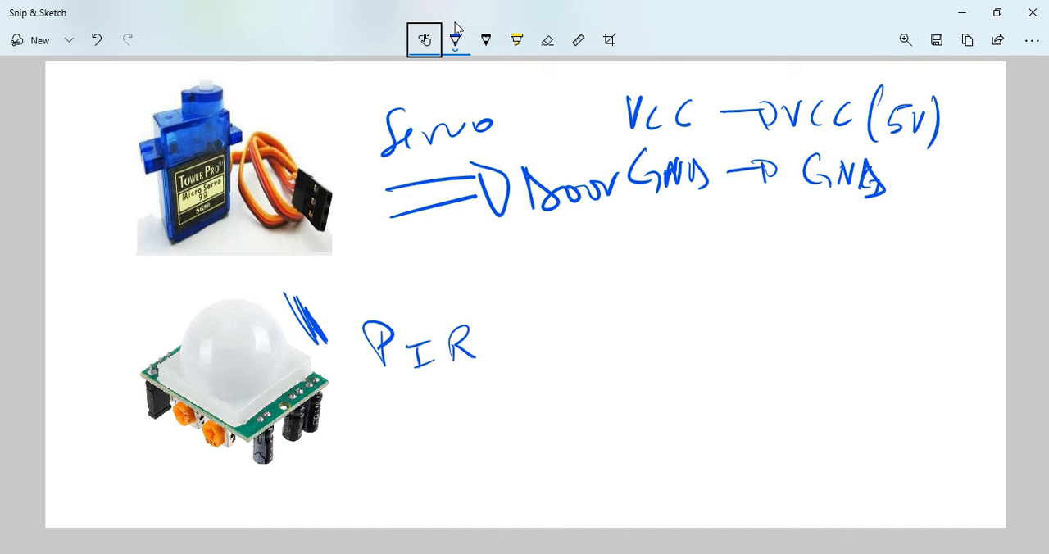
Write "Digital pin → D4" for the servo and start the PIR note with "→ VCC"
left_click_drag(631, 221, 655, 233)
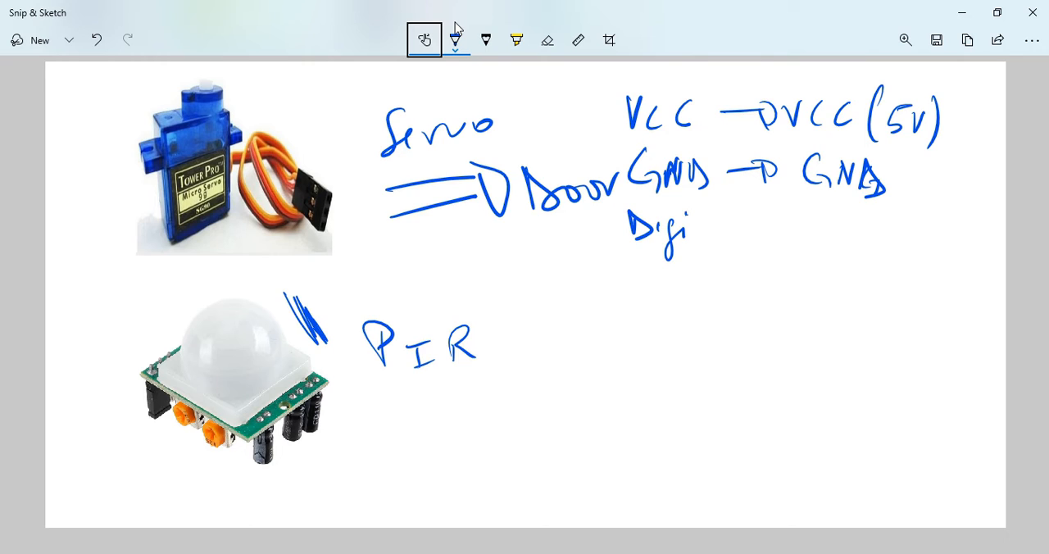
left_click_drag(697, 230, 778, 232)
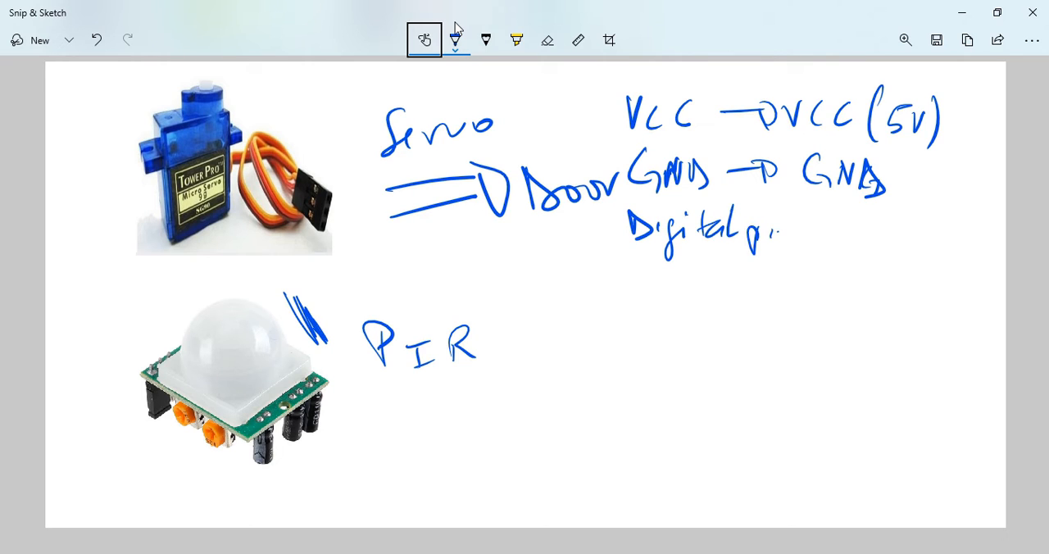
left_click_drag(800, 238, 853, 233)
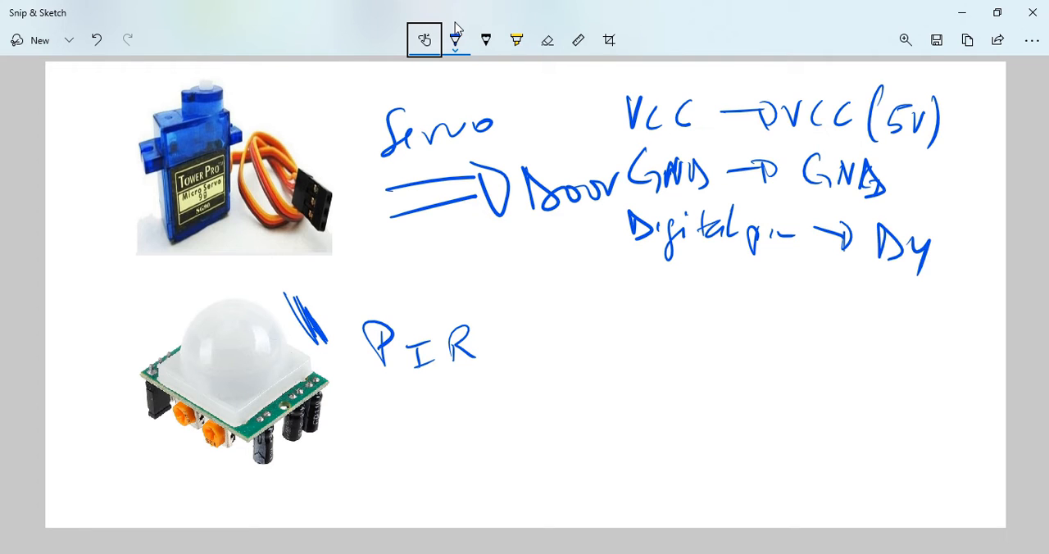
left_click_drag(528, 336, 587, 334)
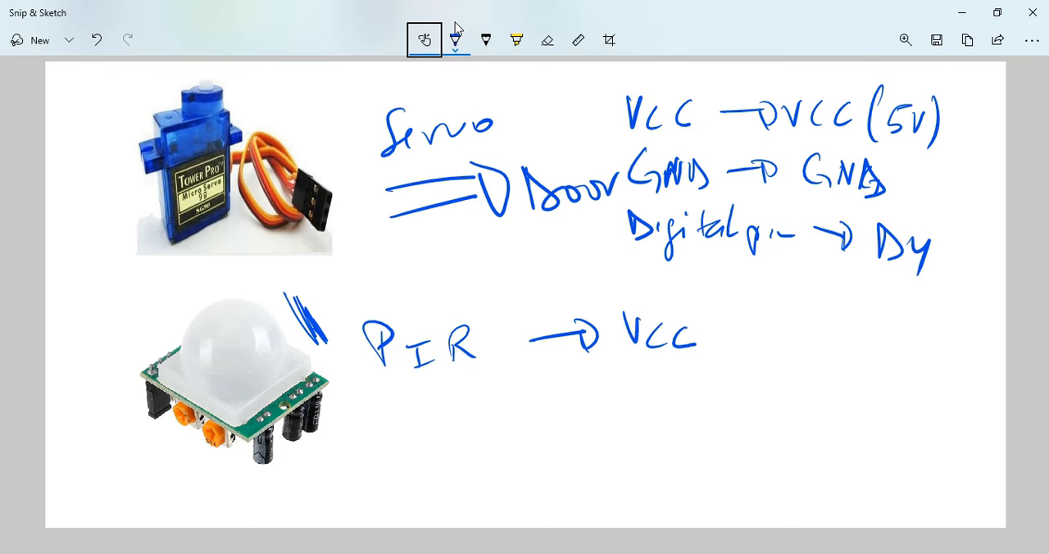
Note the PIR VCC goes to 5V and its GND goes to GND
left_click_drag(722, 331, 827, 336)
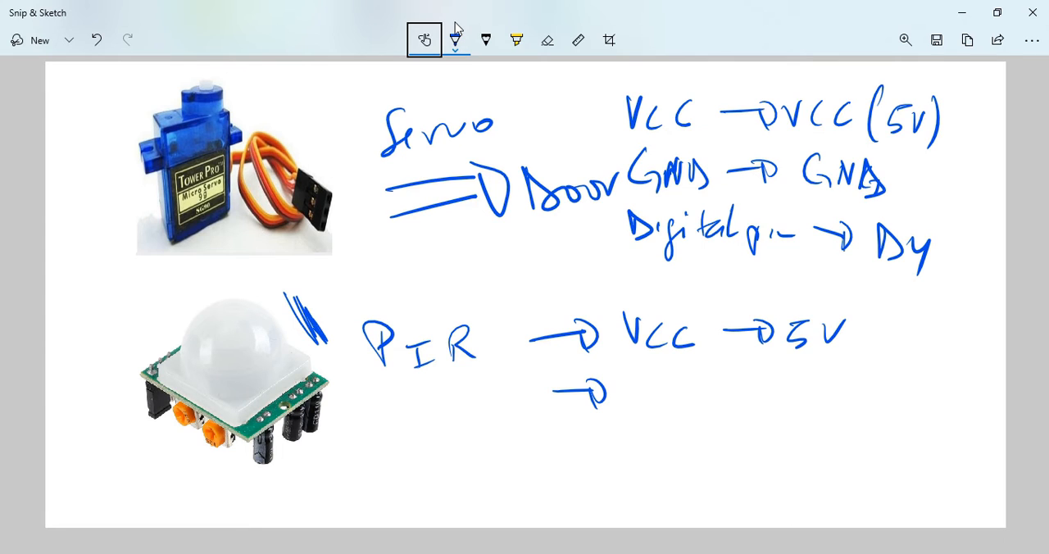
left_click_drag(623, 385, 713, 391)
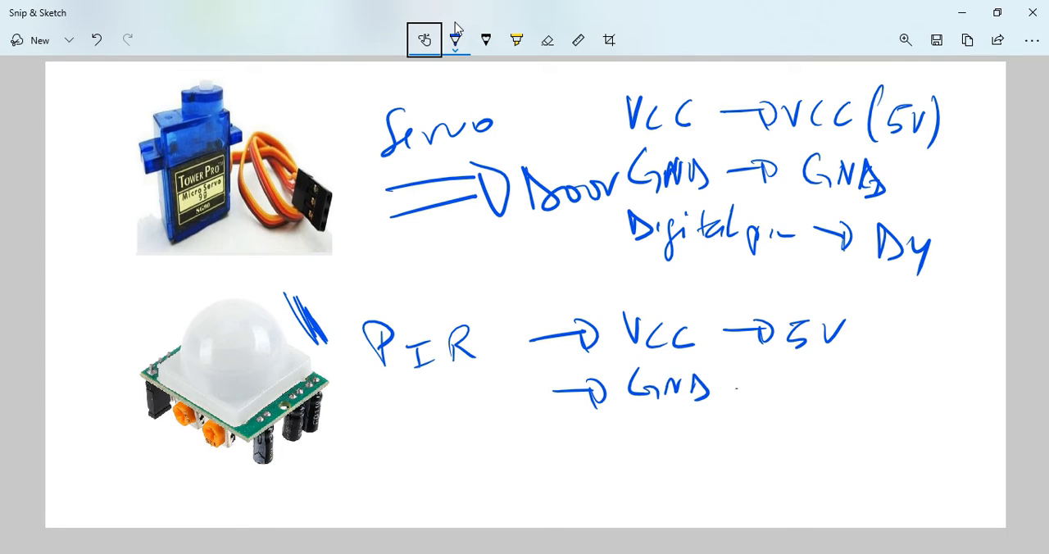
left_click_drag(721, 390, 849, 396)
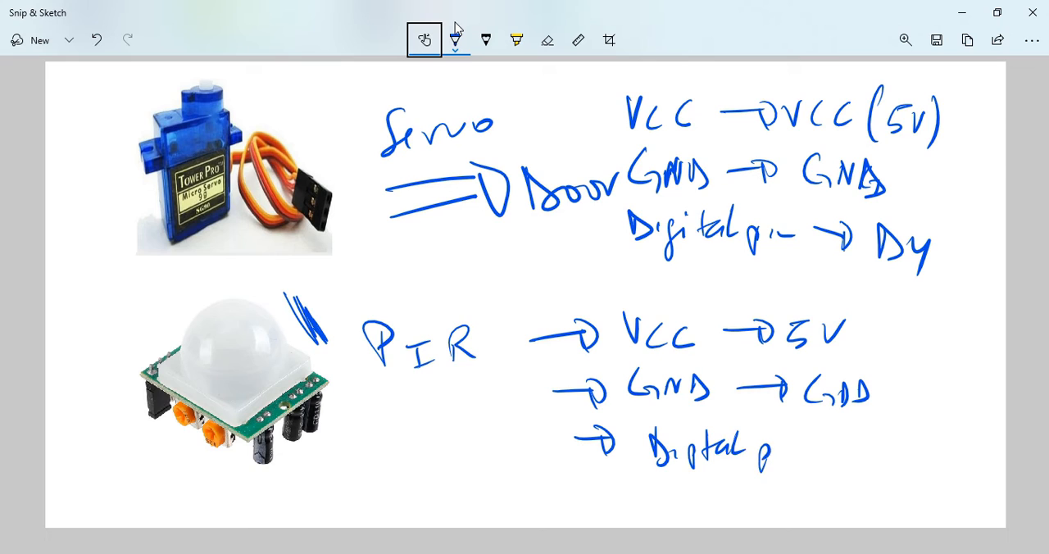
Write the PIR "Digital pin →" line with its signal arrow
left_click_drag(800, 446, 836, 446)
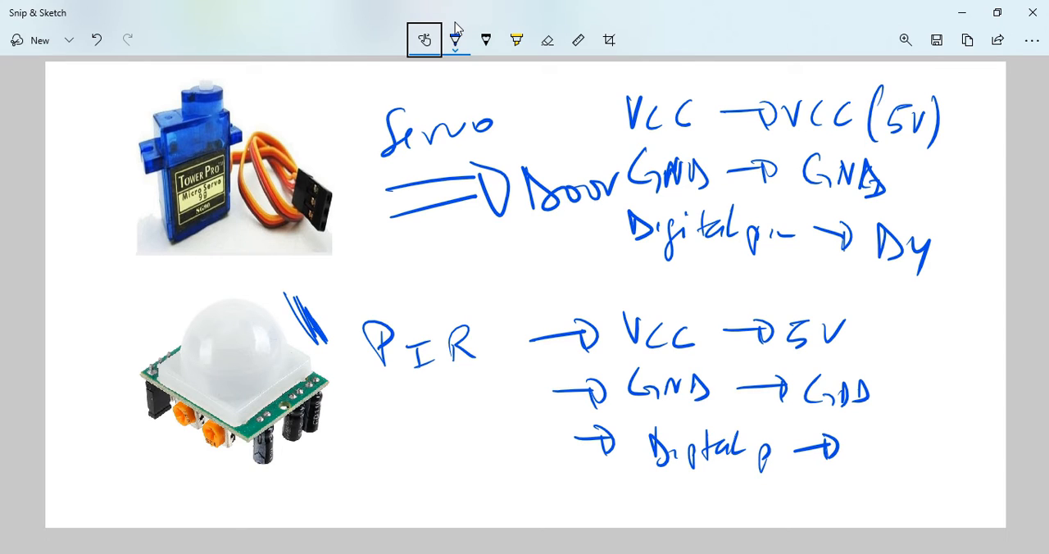
left_click_drag(852, 458, 869, 434)
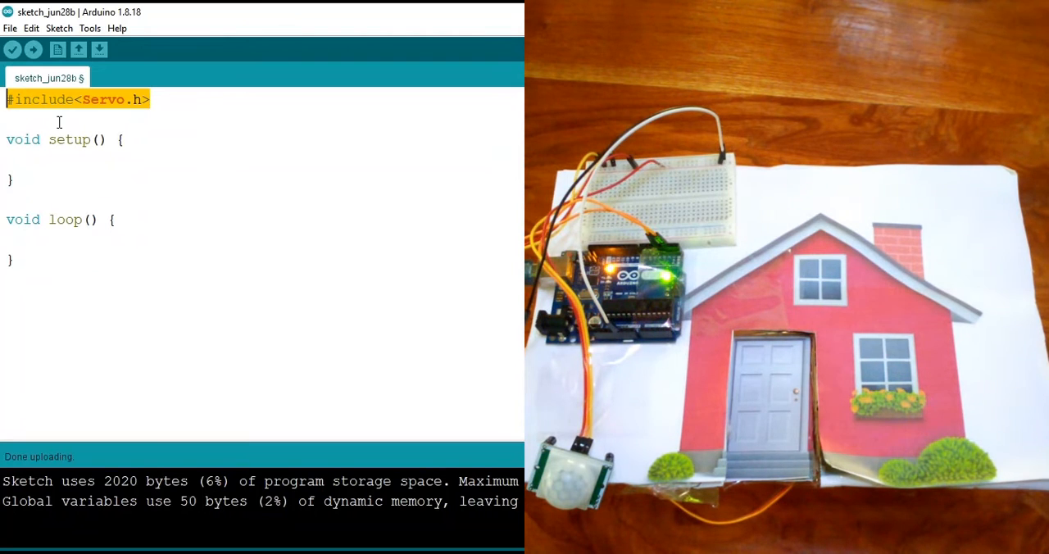
Declare int servoPin = 4; below the Servo include line
left_click(147, 99)
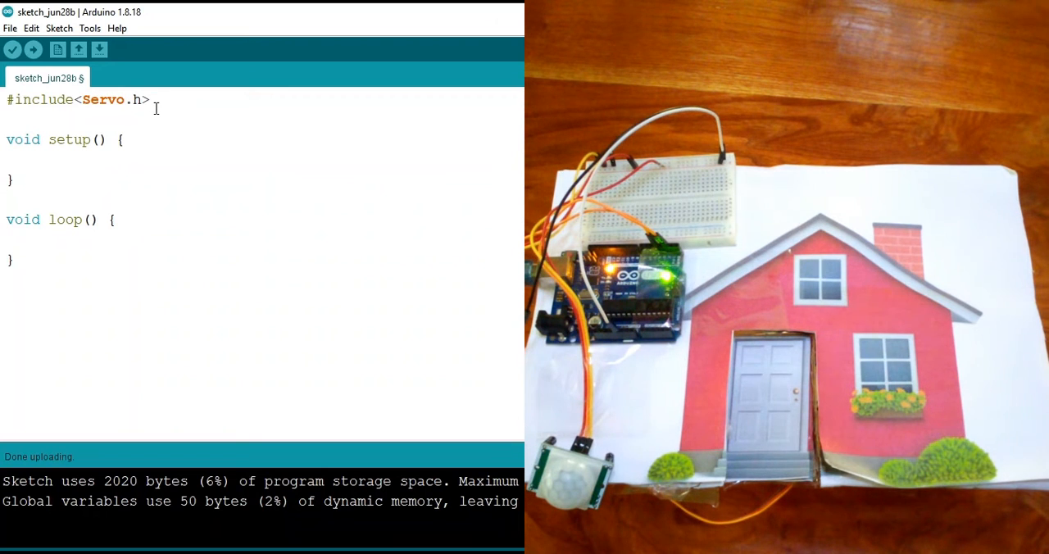
mouse_move(449, 214)
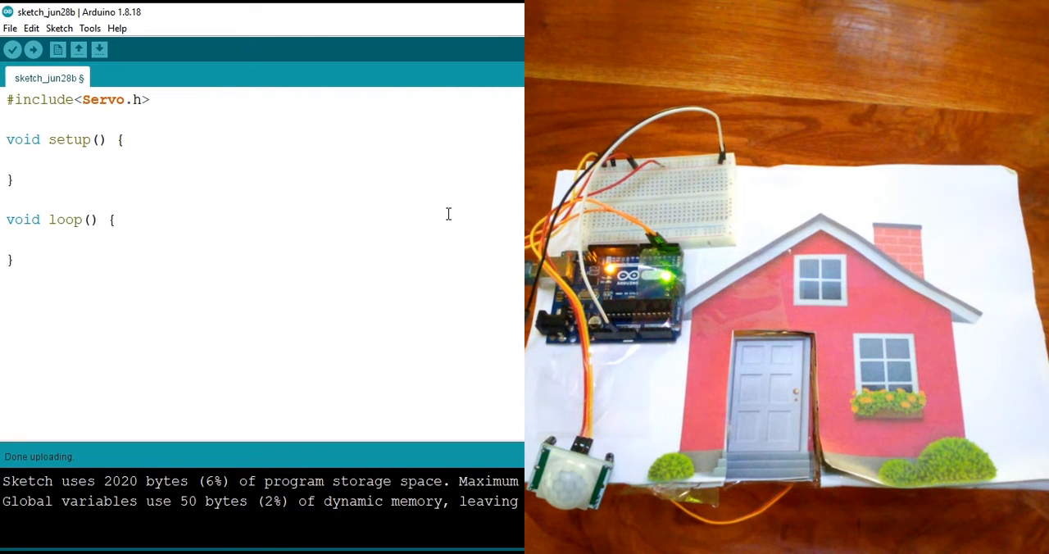
type("int")
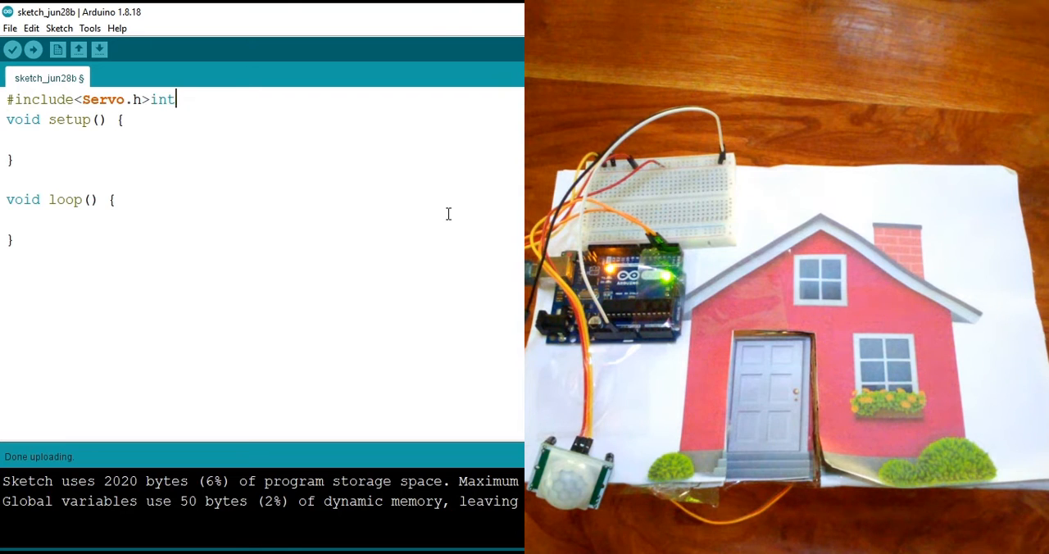
type("servoPin = 4;")
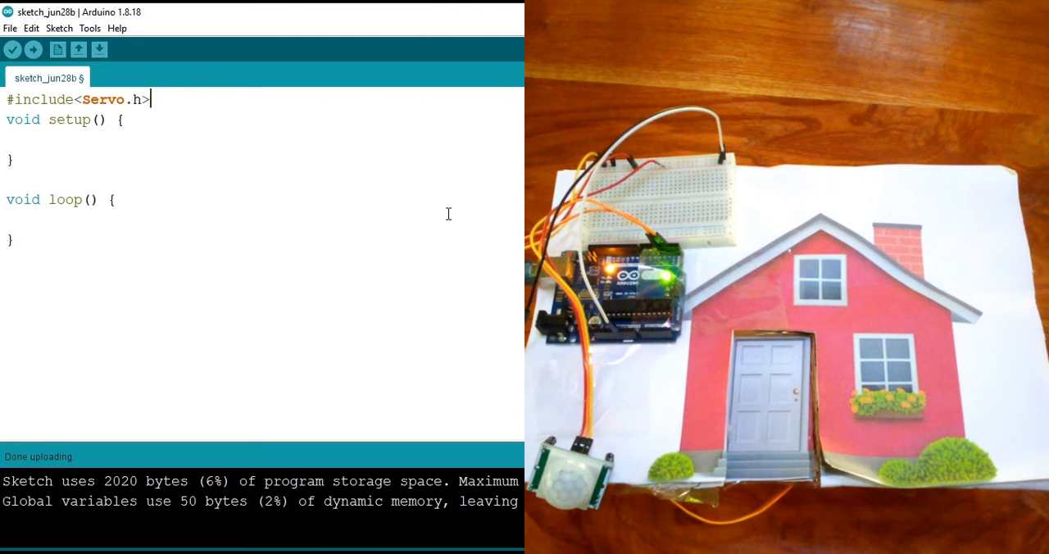
type("int")
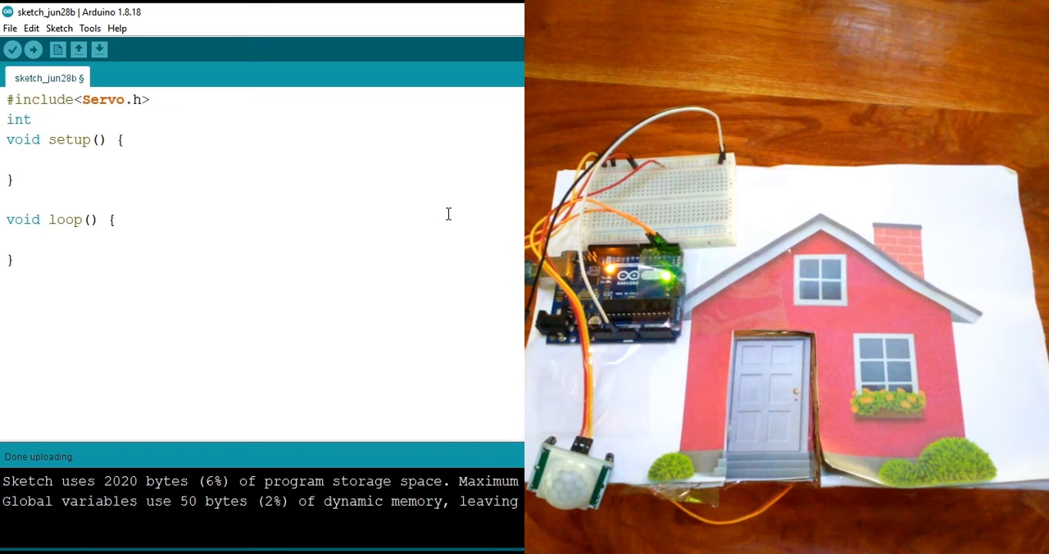
type("servoPin")
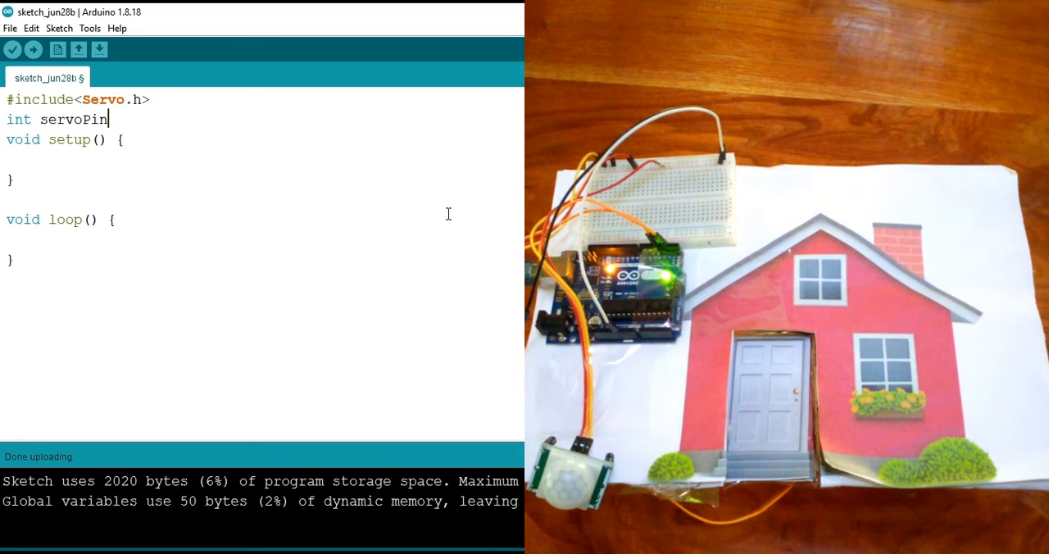
type("=")
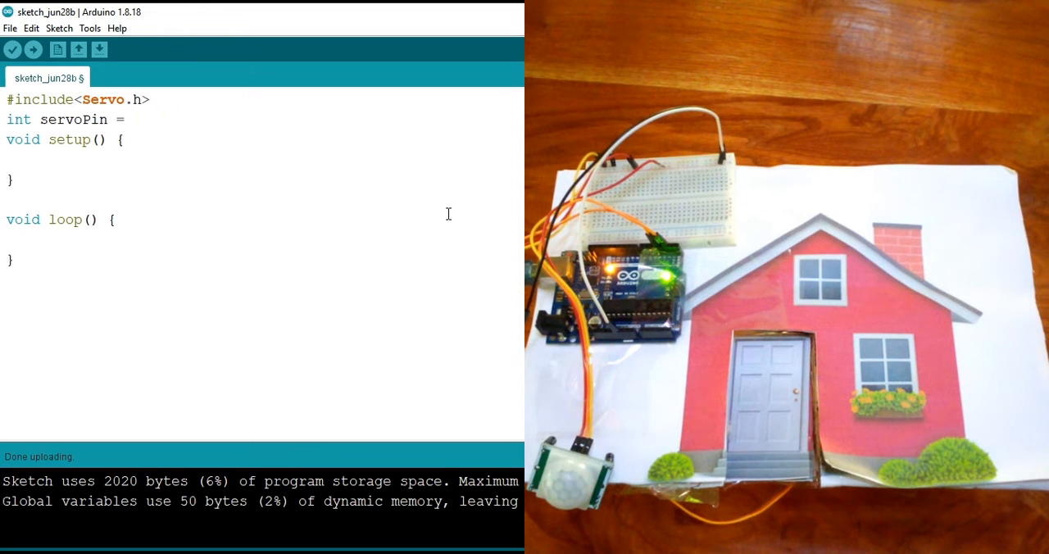
type("4")
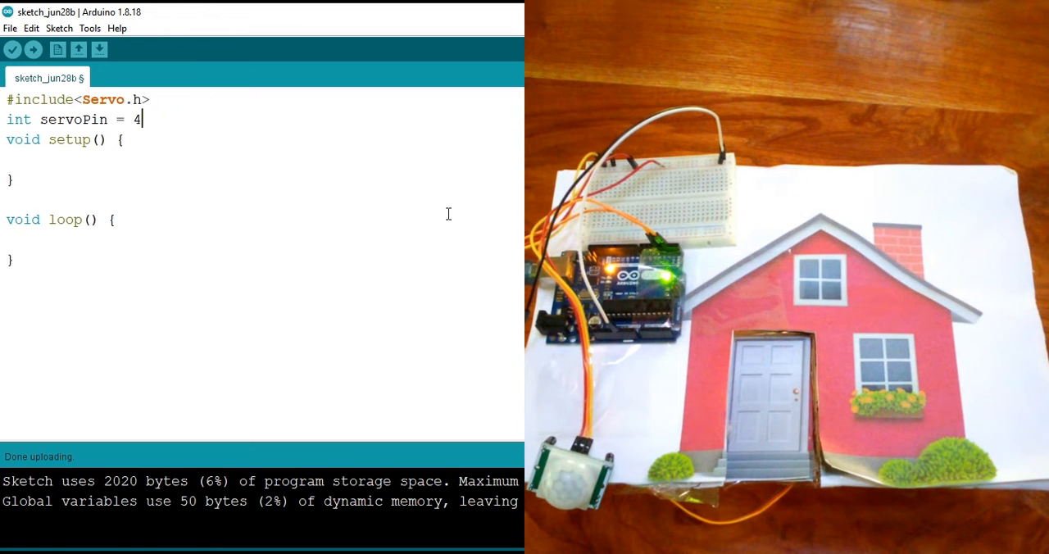
type(";")
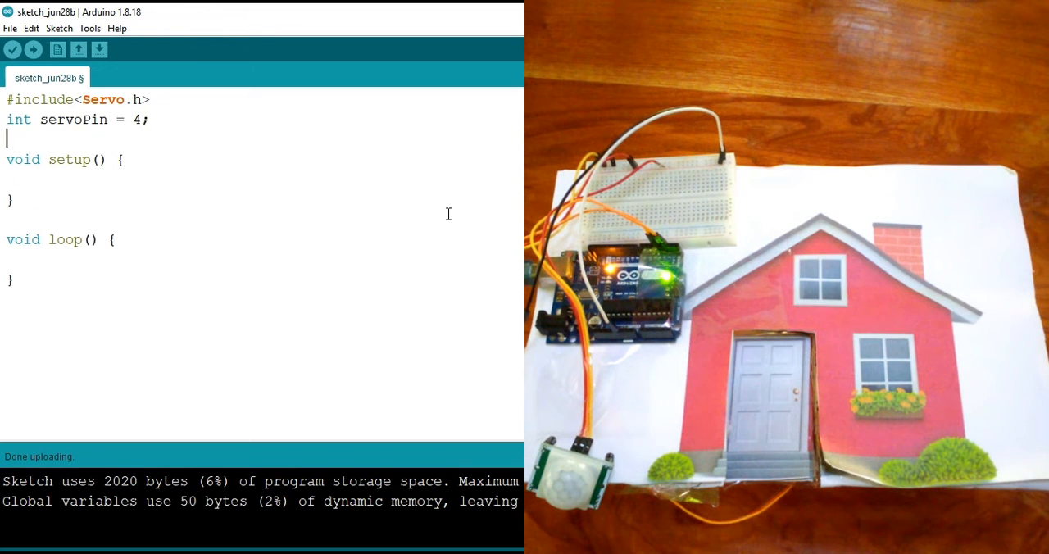
Declare a Servo object named Door
type("S")
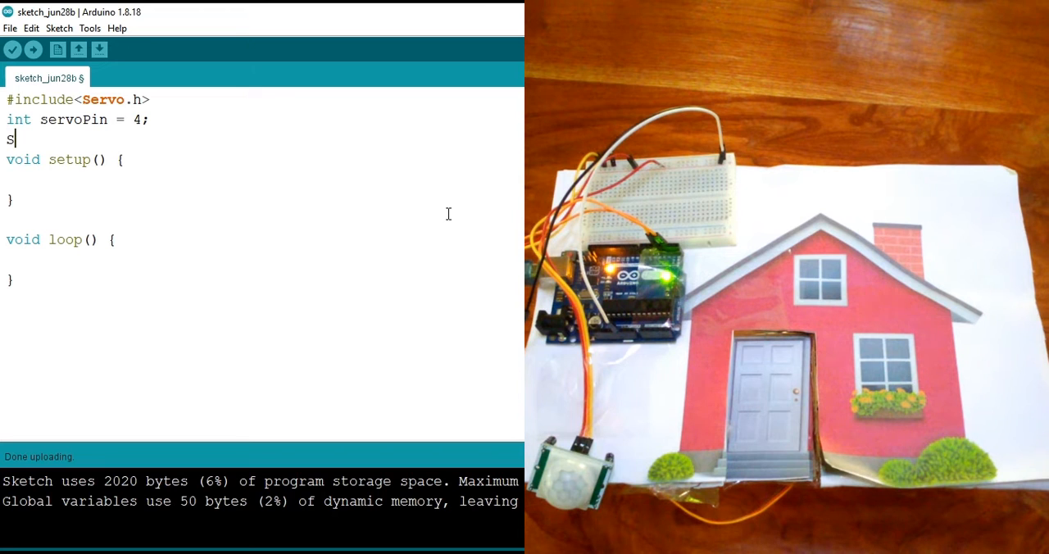
type("ervo")
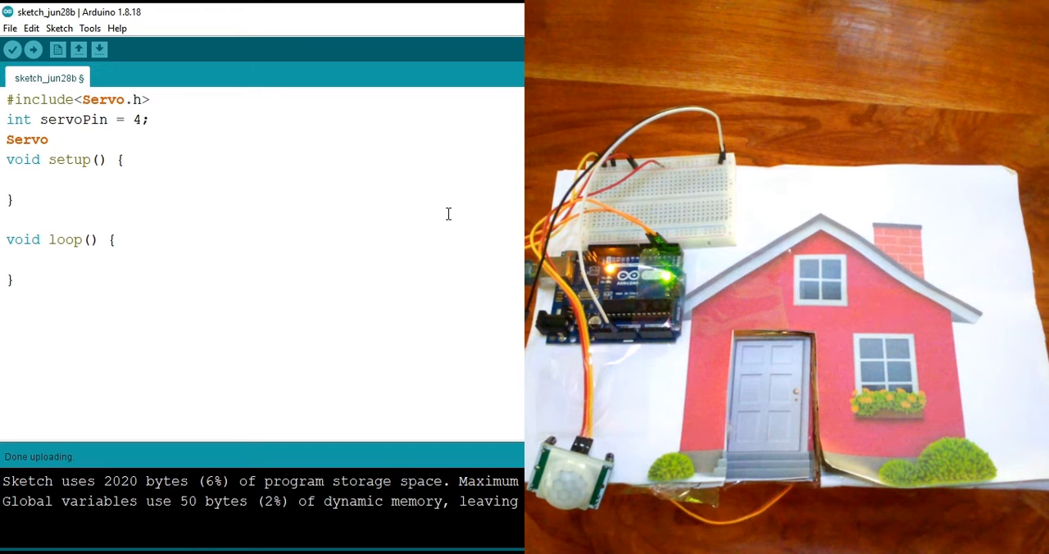
type("Do")
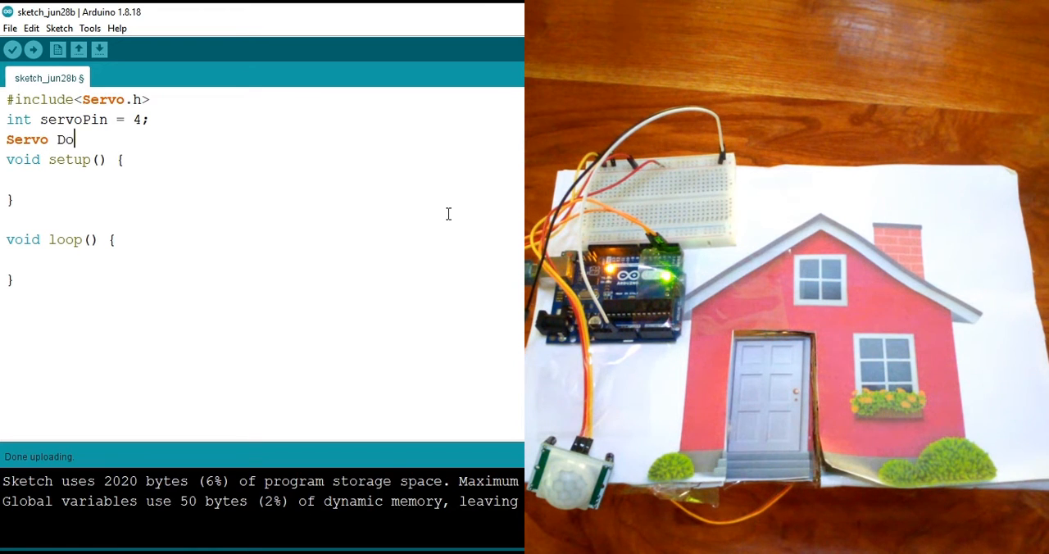
type("or")
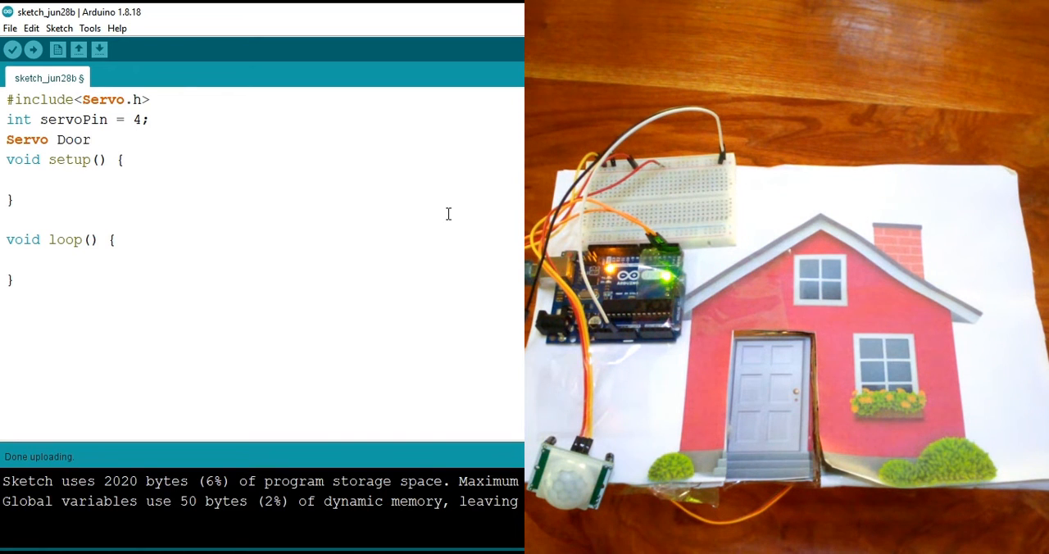
type(";")
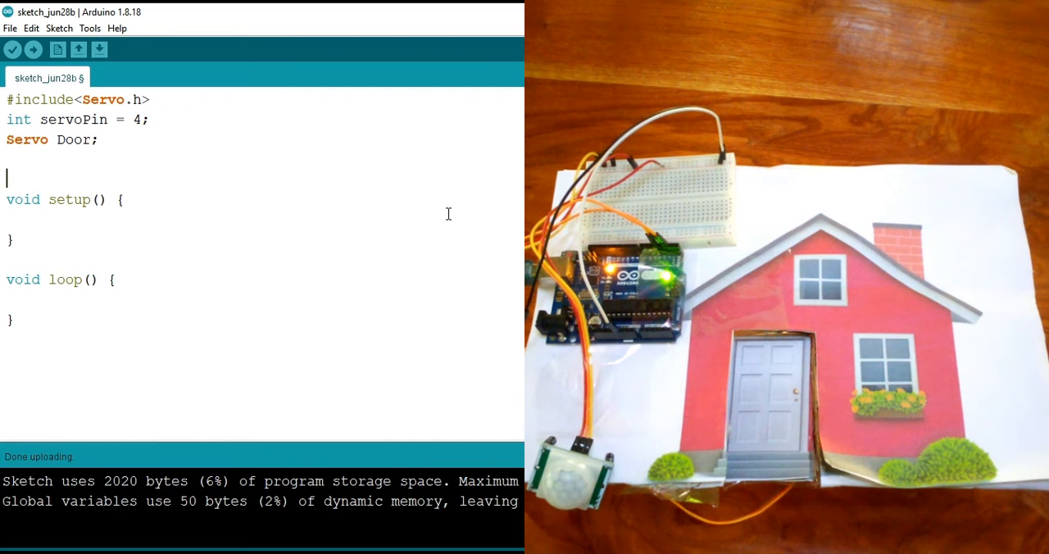
Declare int pirPin = 2; and int val = 0; above setup
type("int pi")
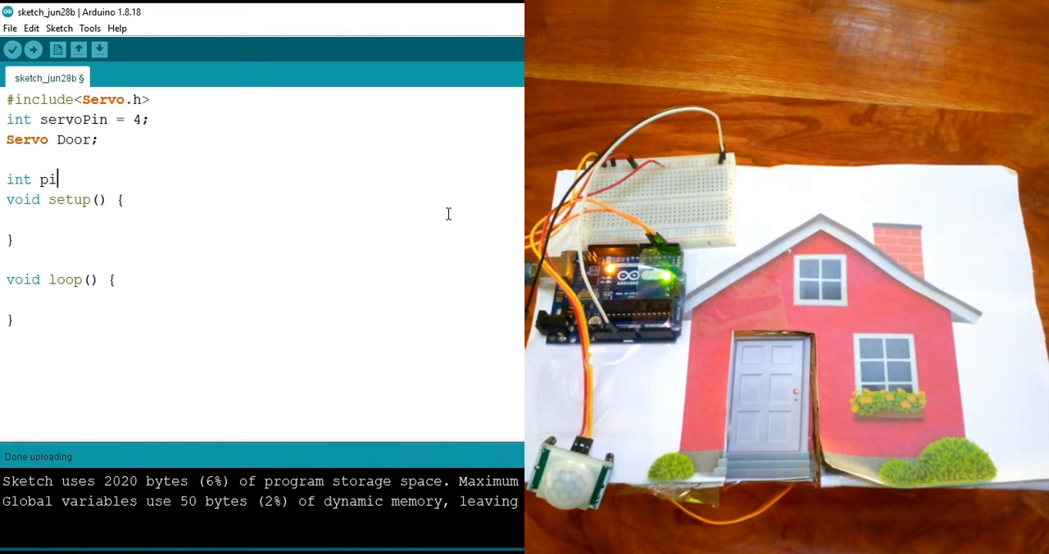
type("rPin")
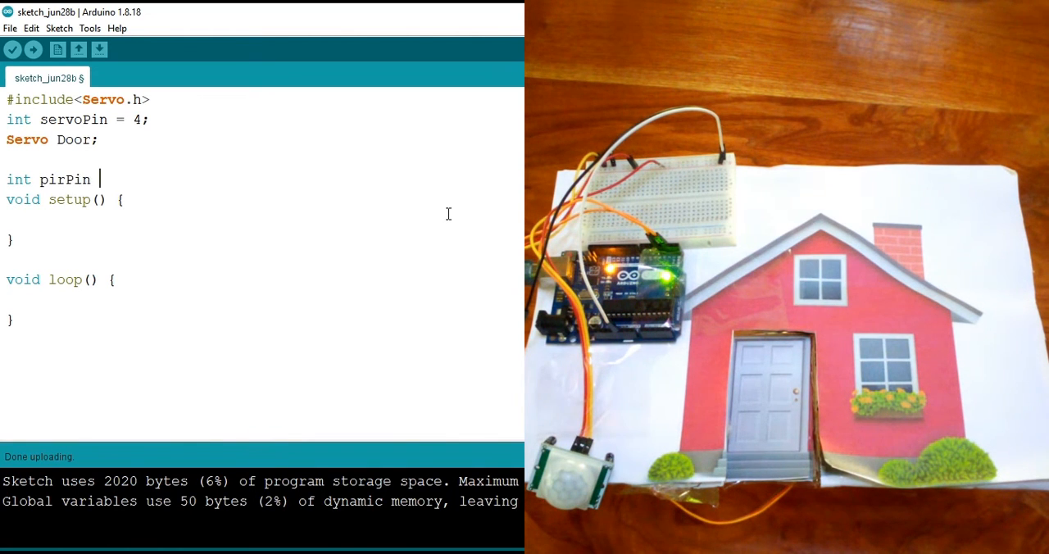
type("= 2;")
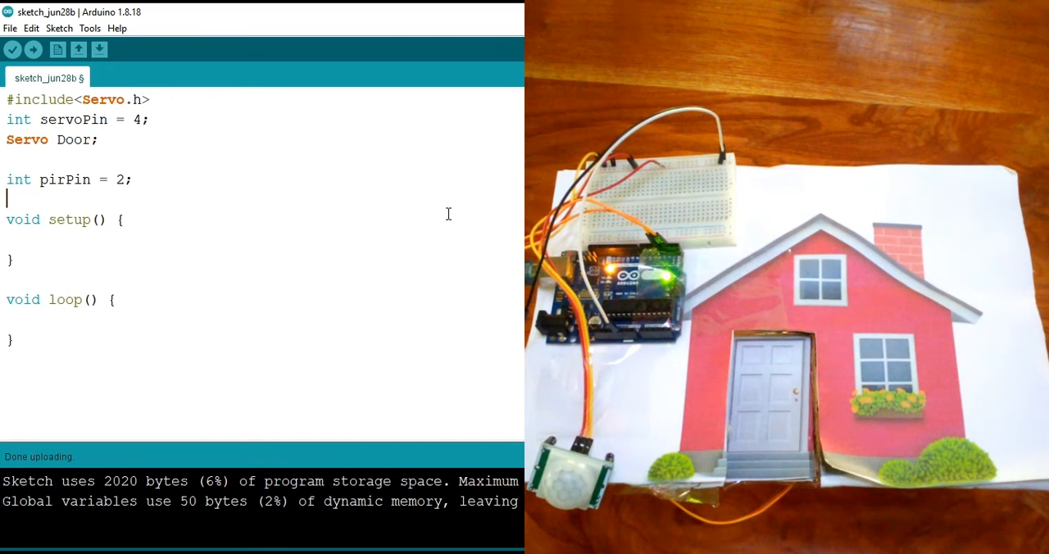
type("int val")
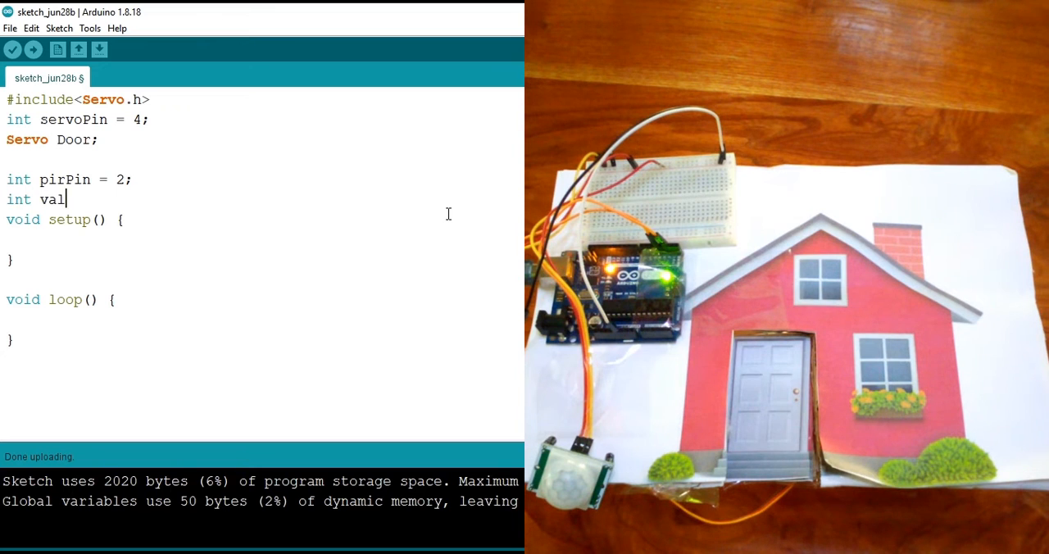
type("=")
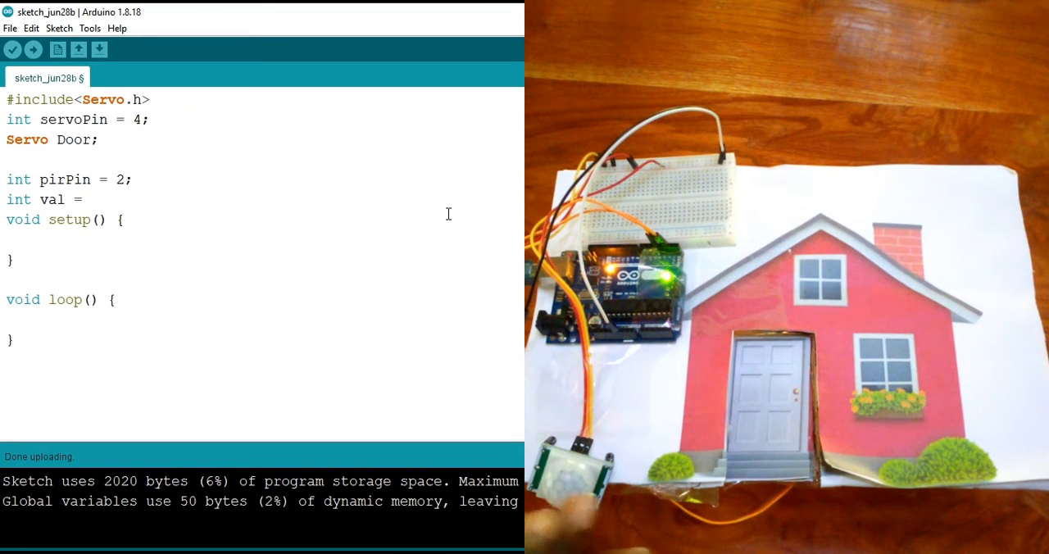
type("0")
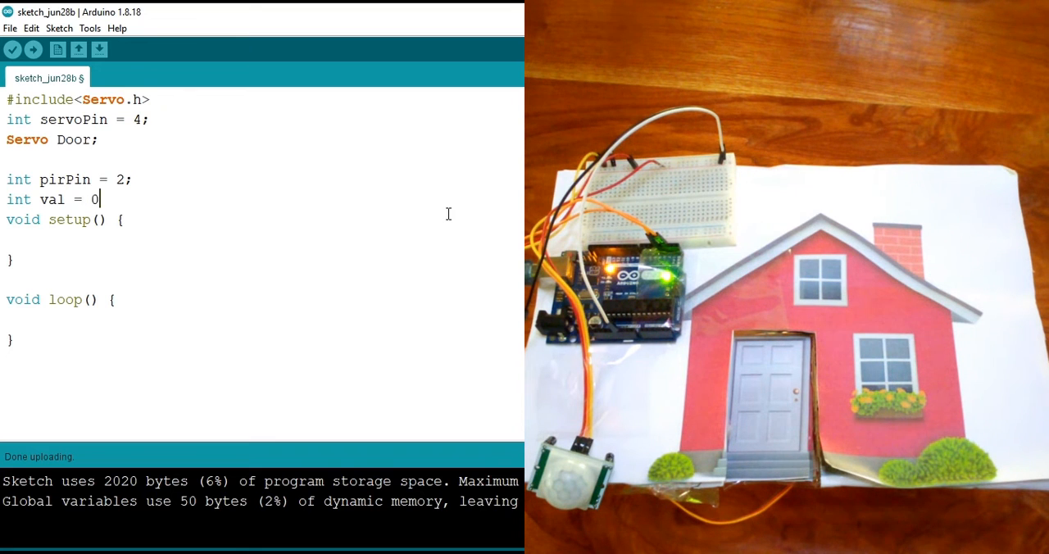
type(";")
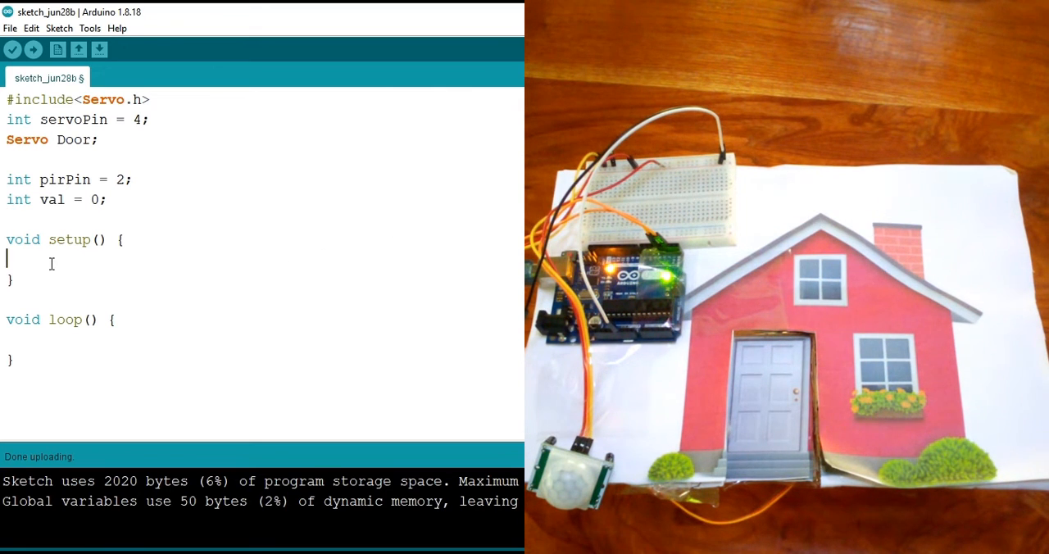
mouse_move(327, 172)
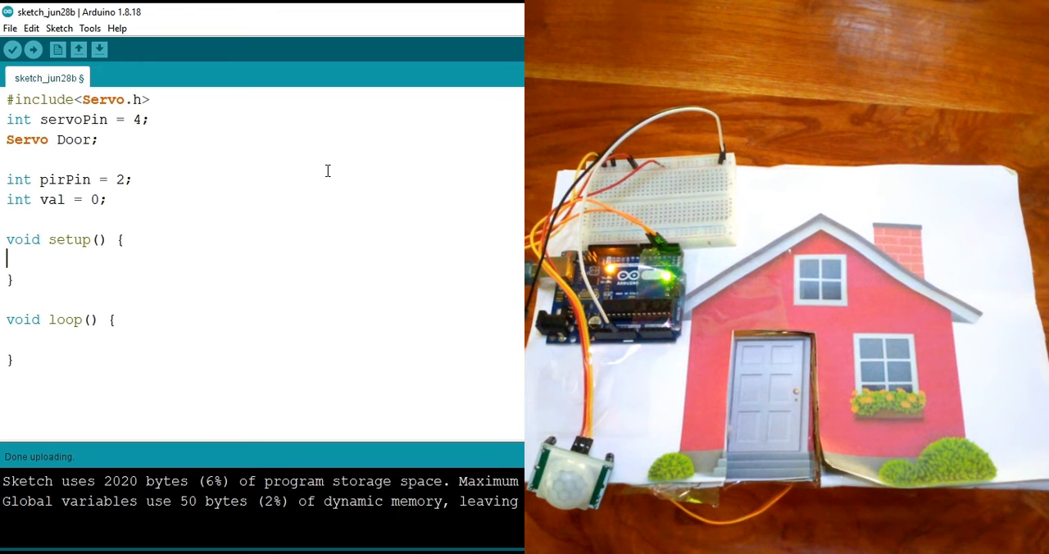
Add pinMode(pirPin, INPUT); inside setup
type("pi")
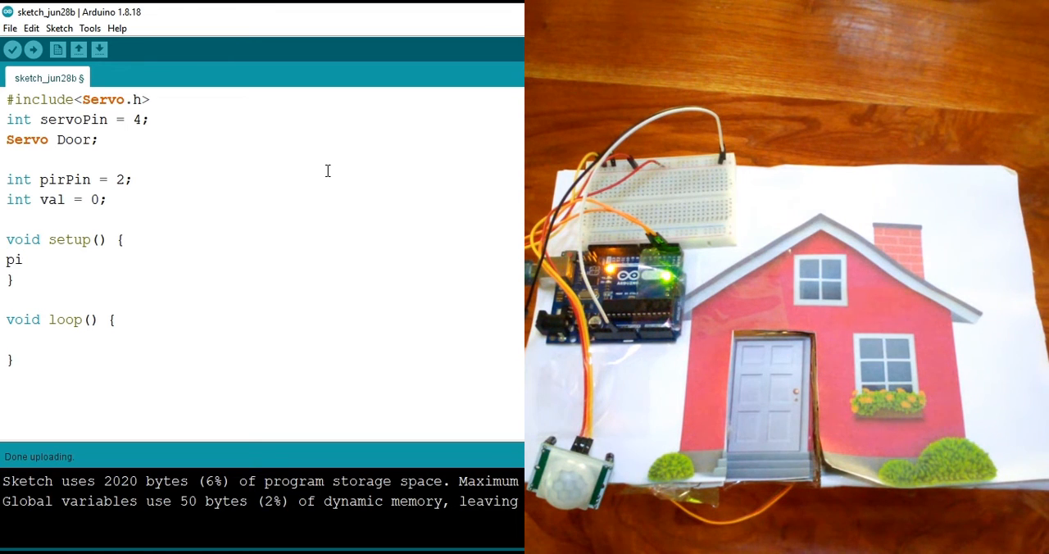
type("n")
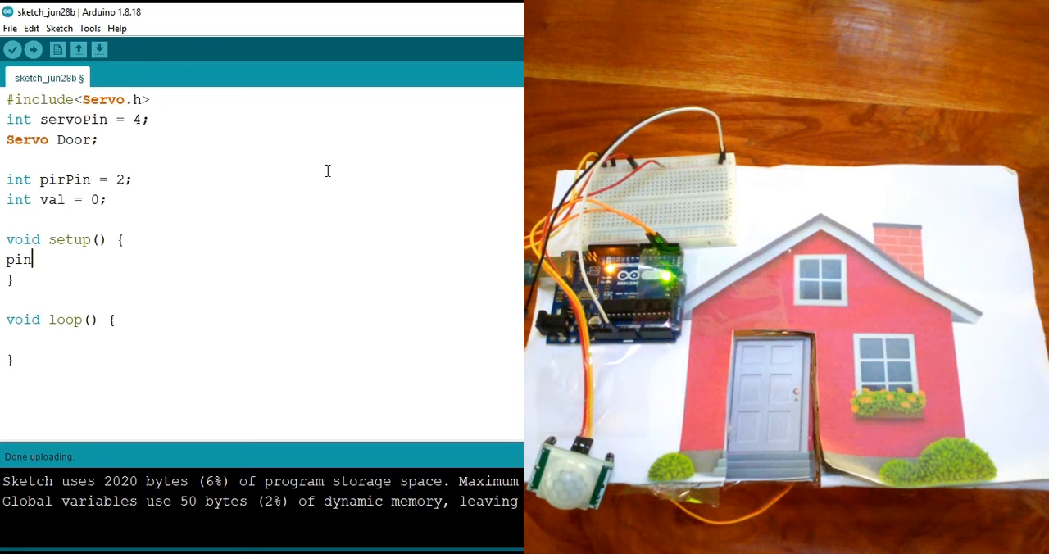
type("M")
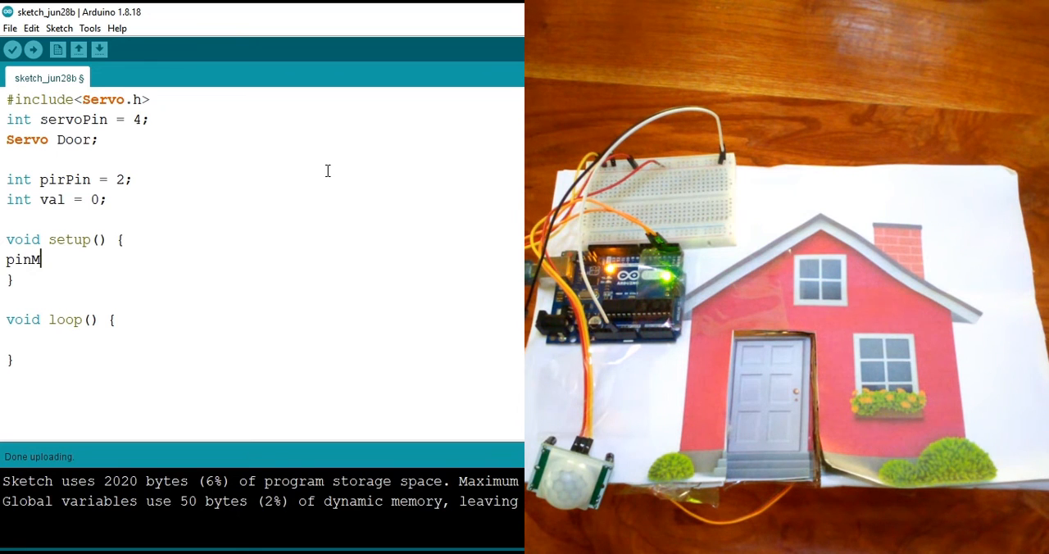
type("ode();")
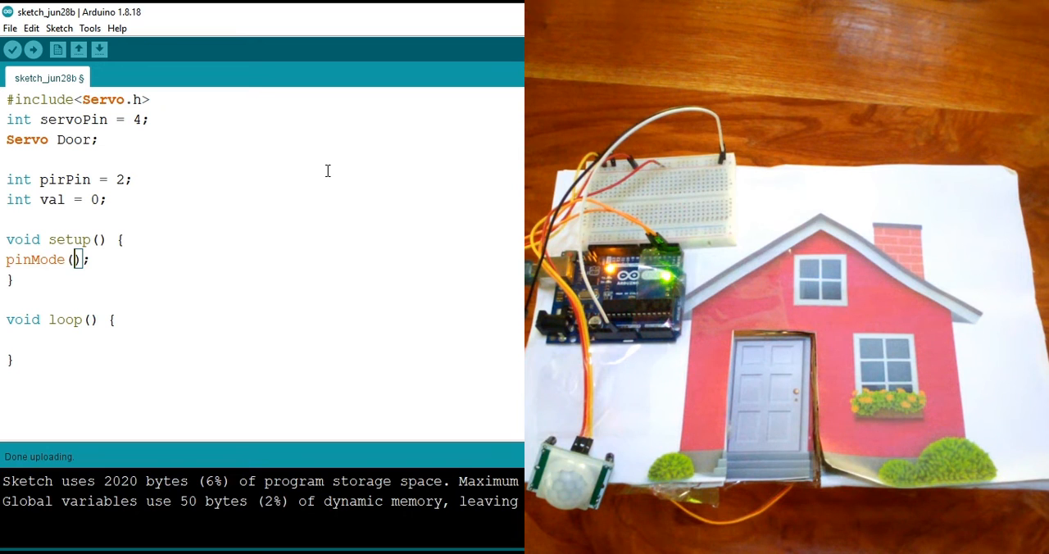
type("p")
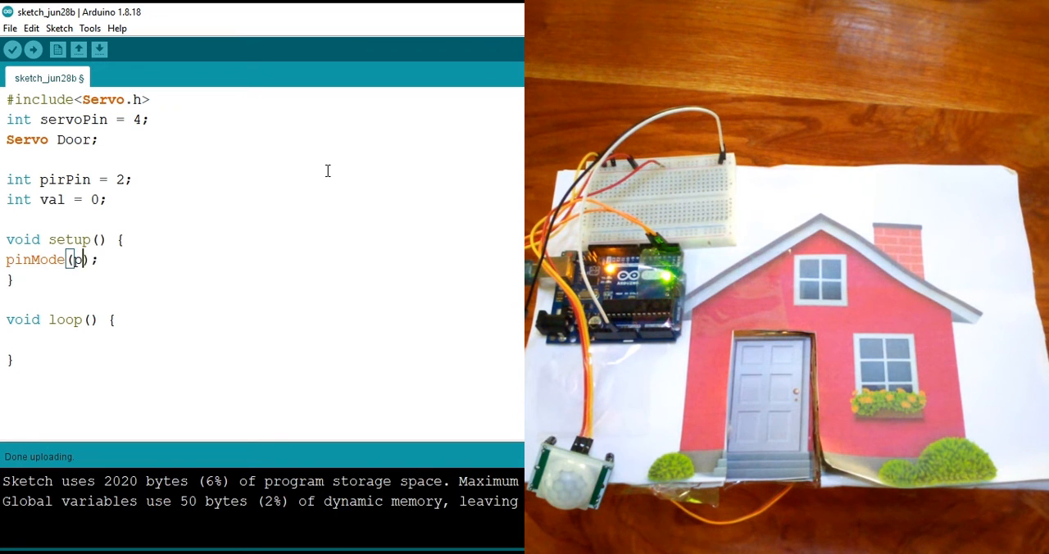
type("irPin, INPUT")
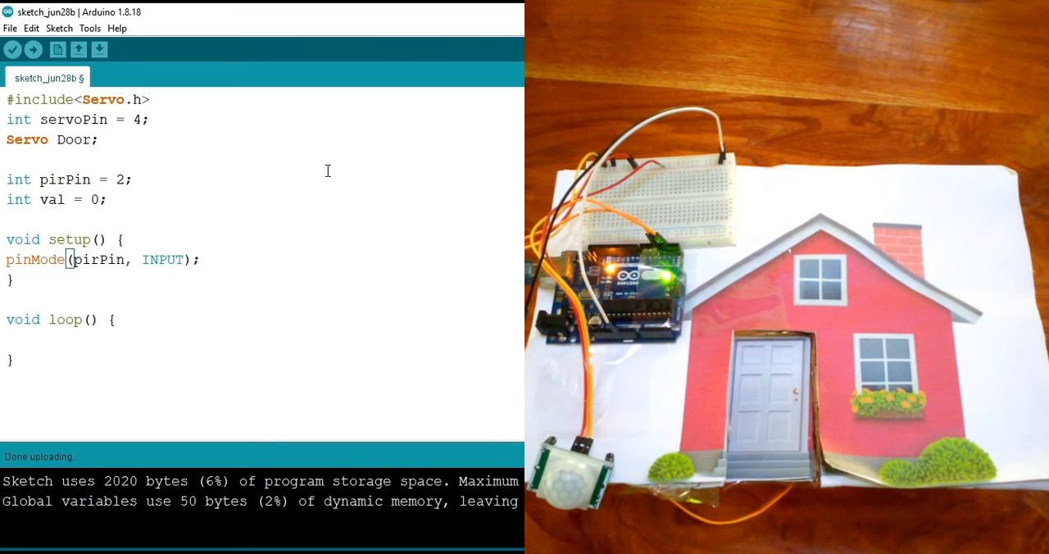
key("Enter")
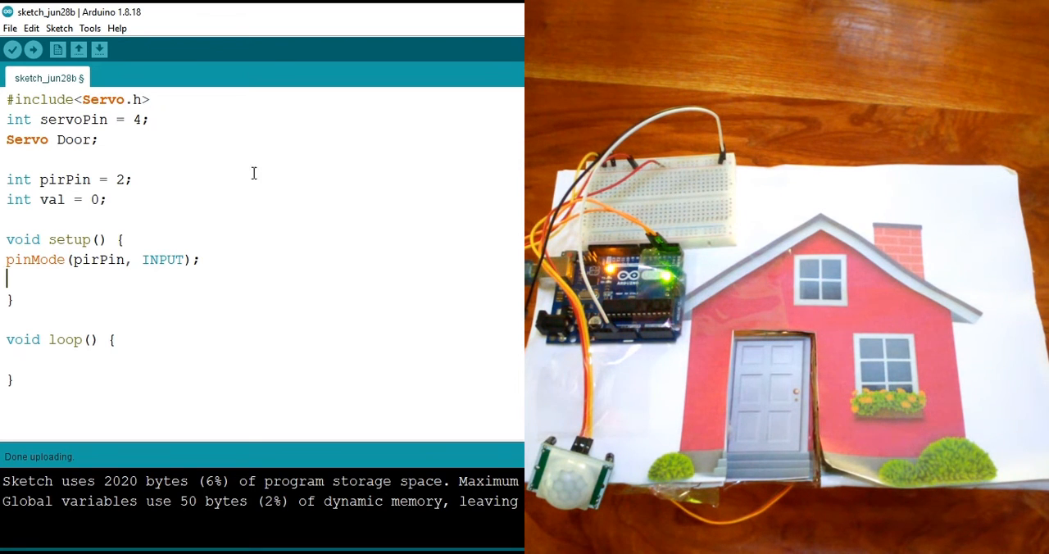
Add Door.attach(servoPin); as the next line of setup
double_click(74, 139)
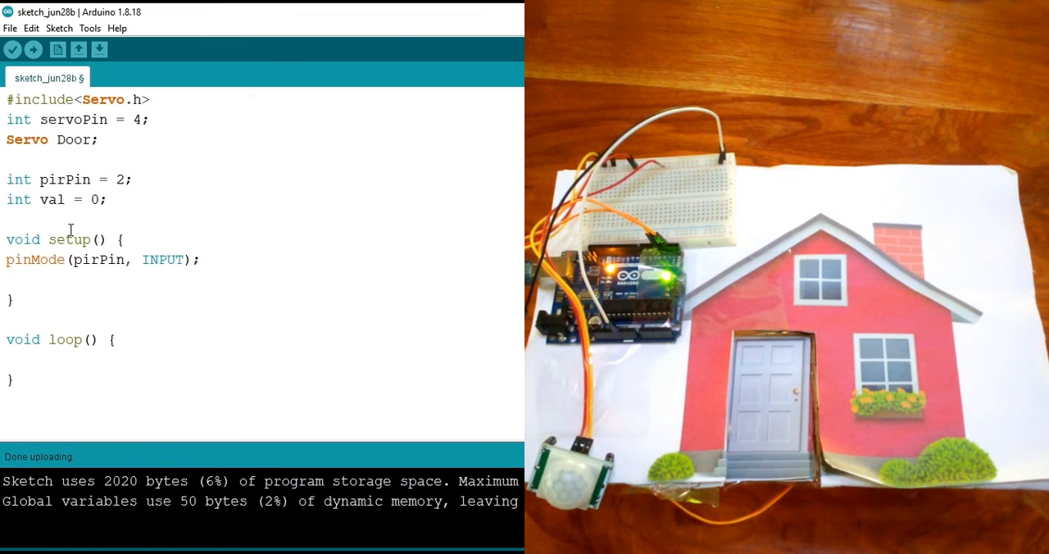
type("D")
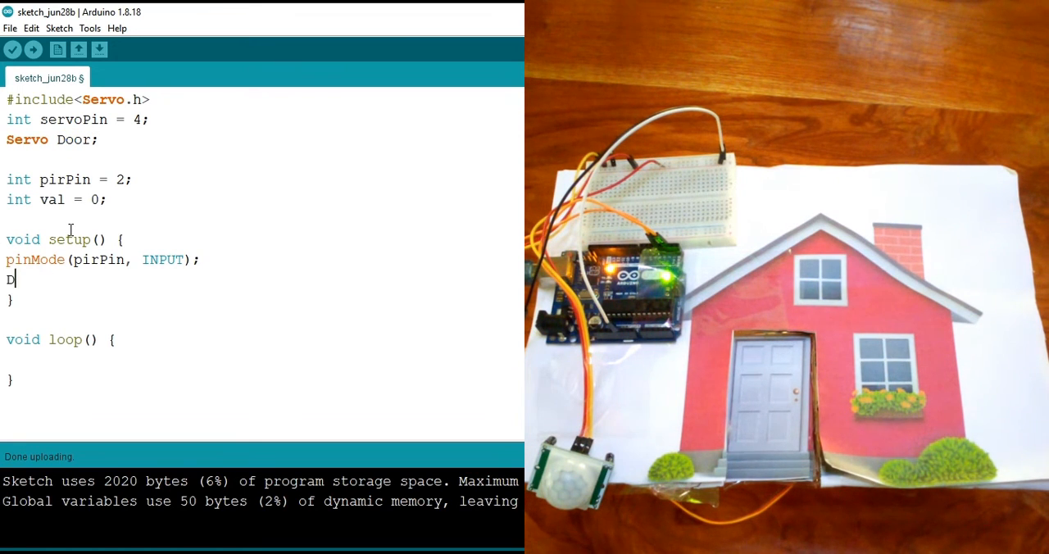
type("oor.att")
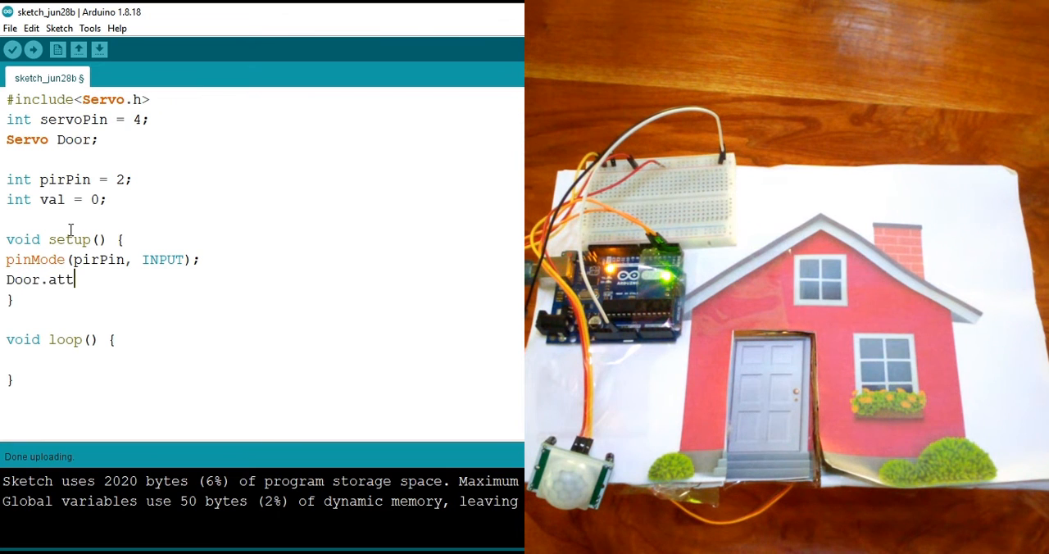
type("ach")
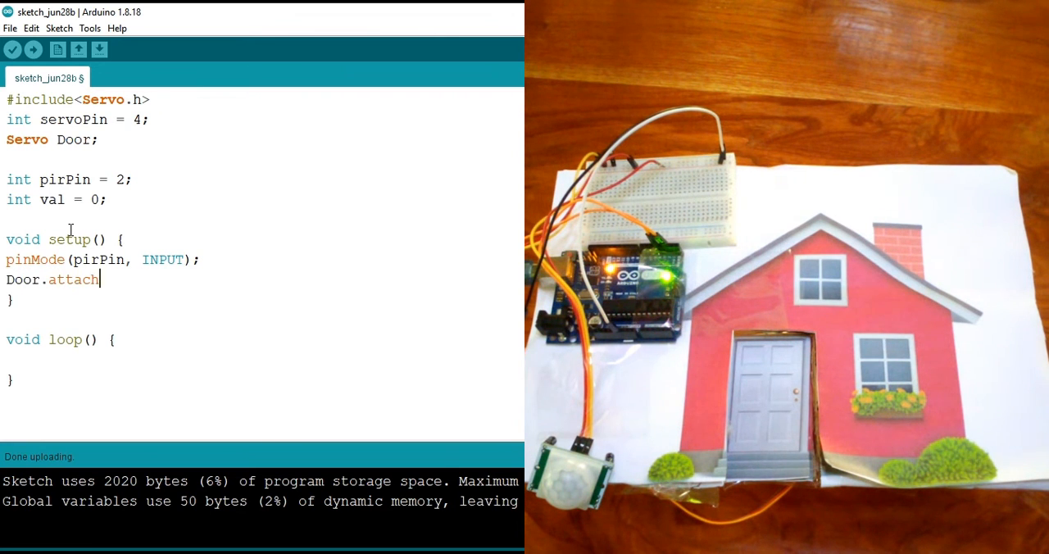
type("();")
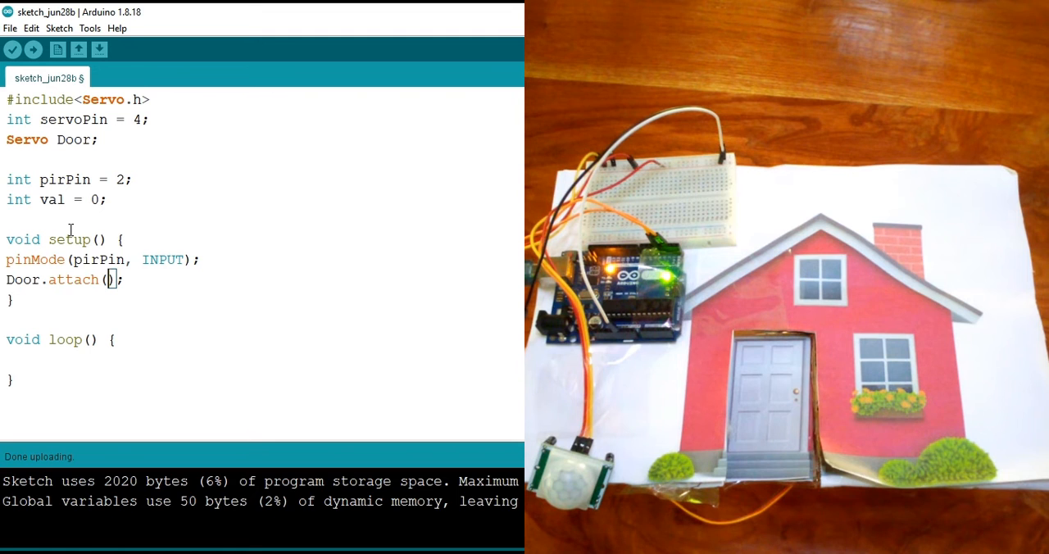
type("servoPin")
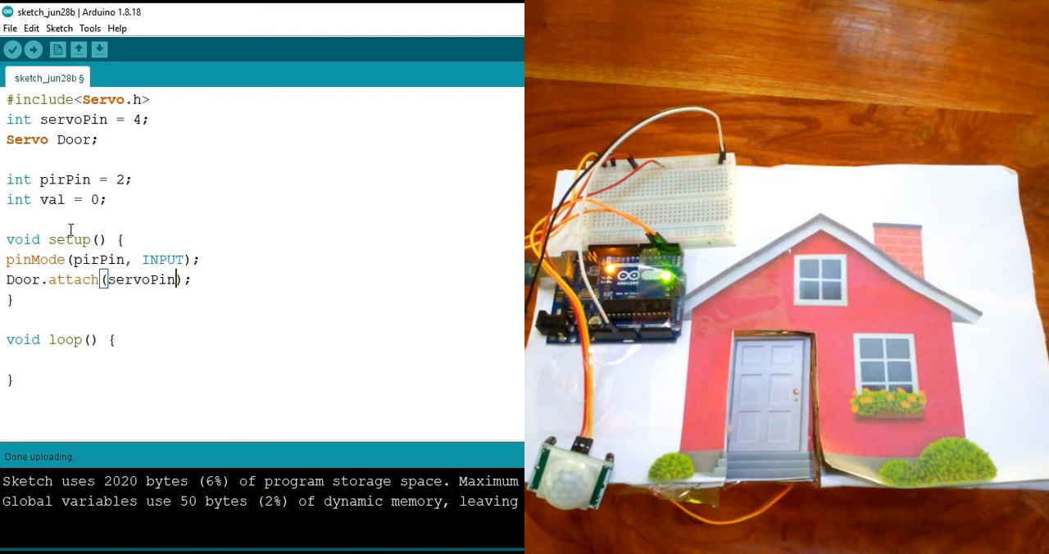
key("Enter")
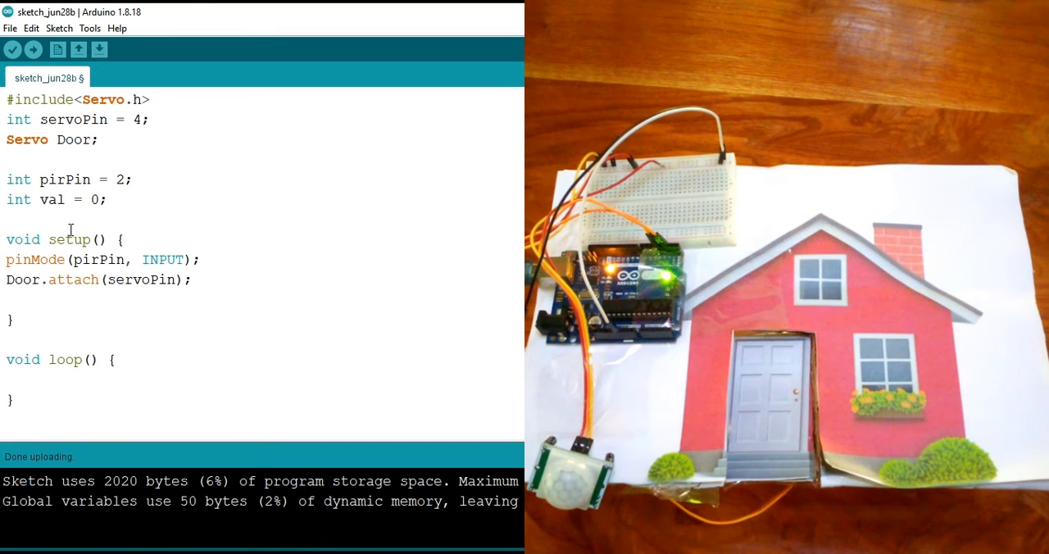
End setup with door.write(90); to set the servo's starting position
type("door.")
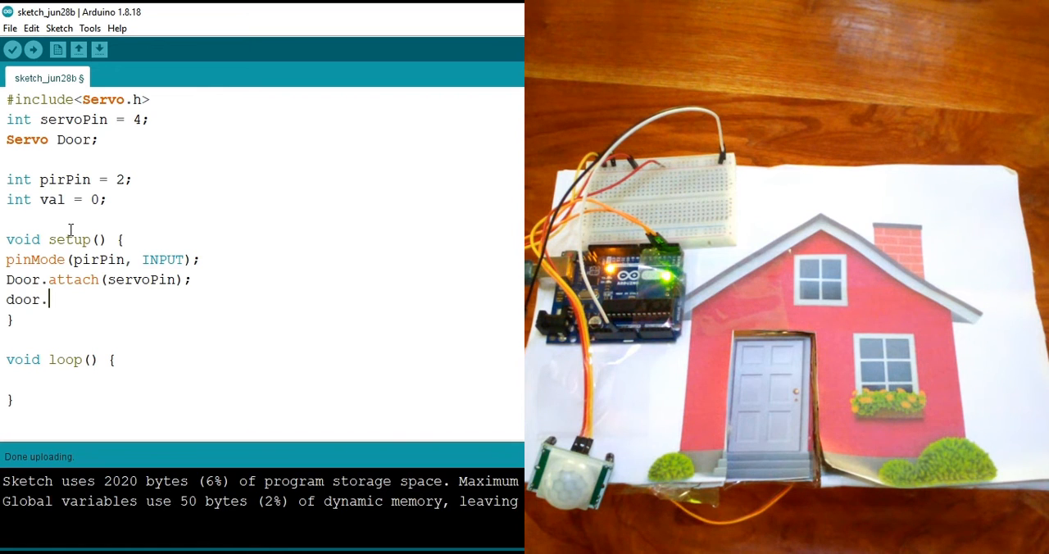
type("write();")
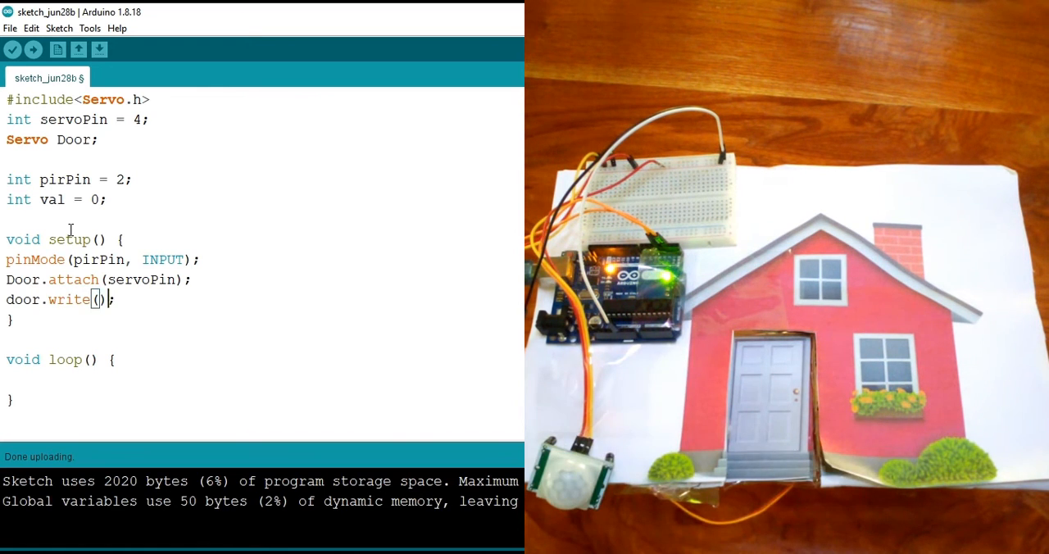
type("90")
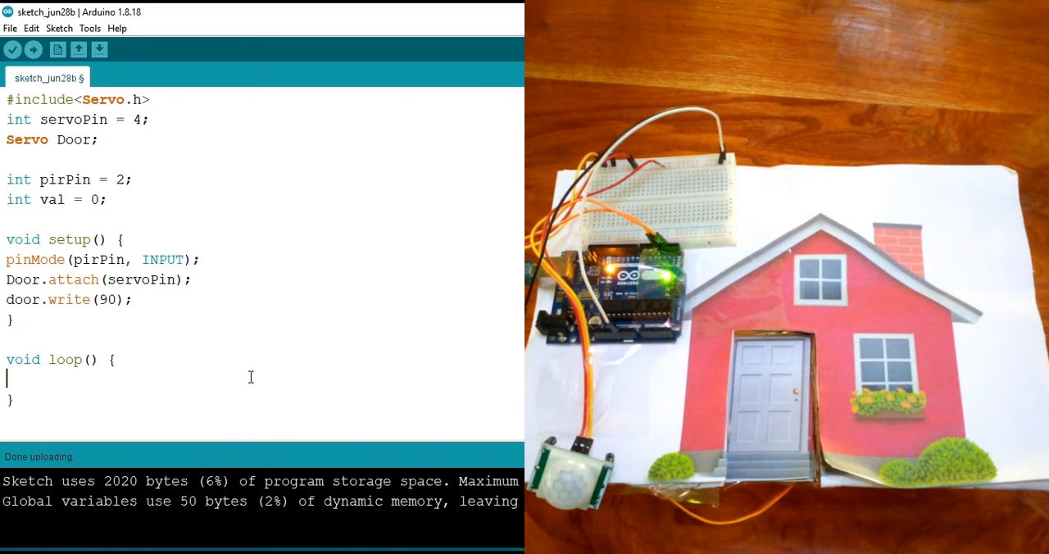
Start loop with val = digitalRead(pirPin); to read the motion sensor
type("val")
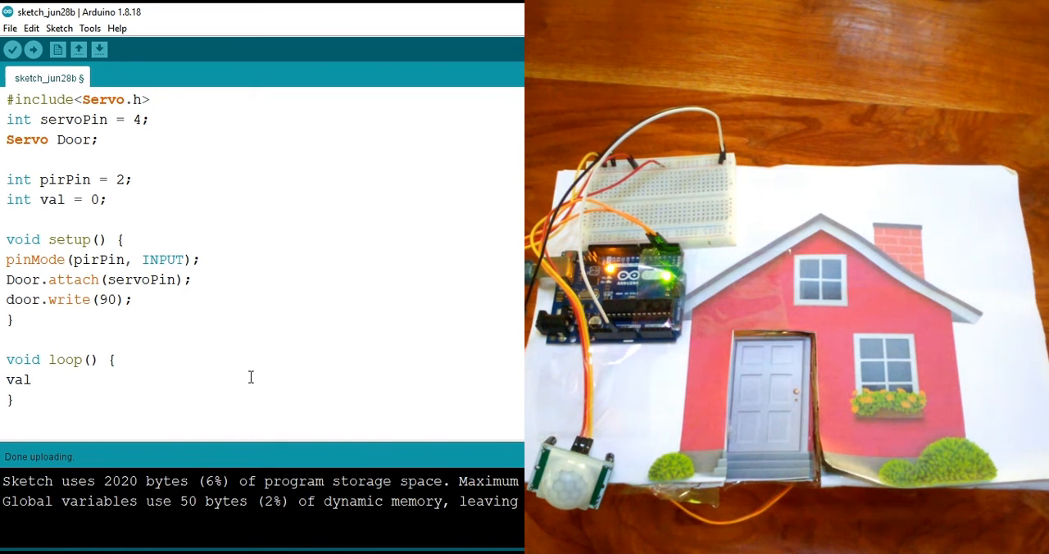
type("=")
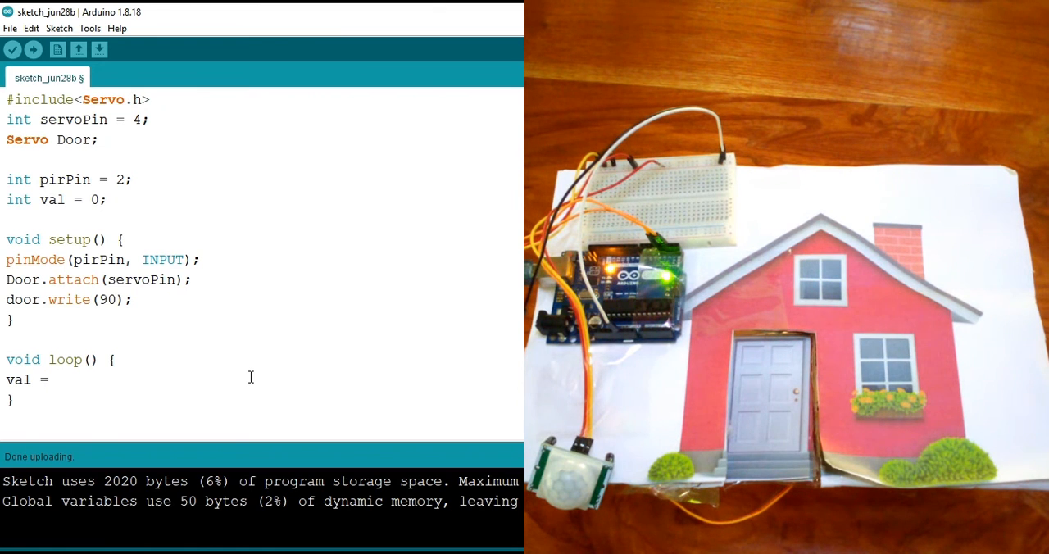
type("digit")
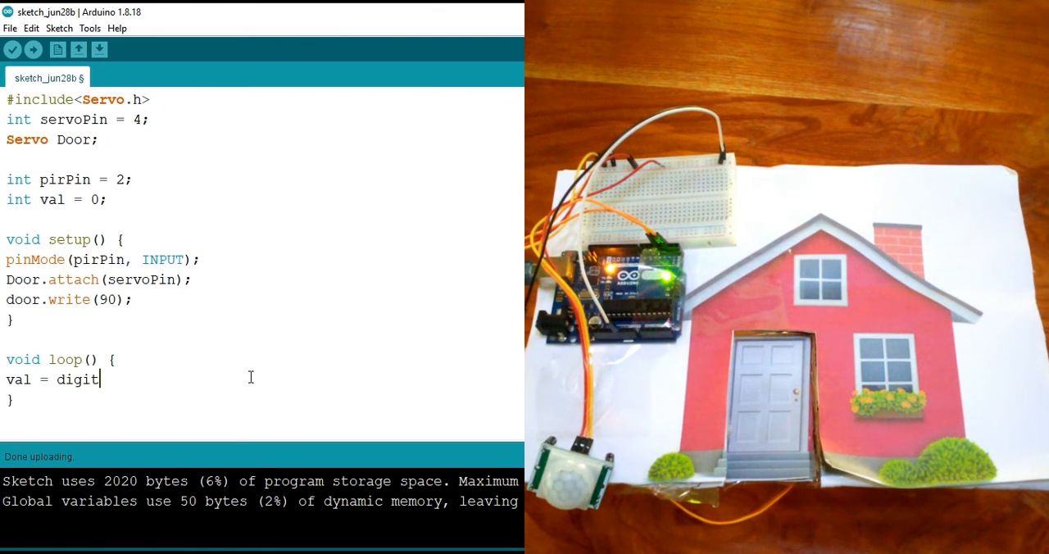
type("al")
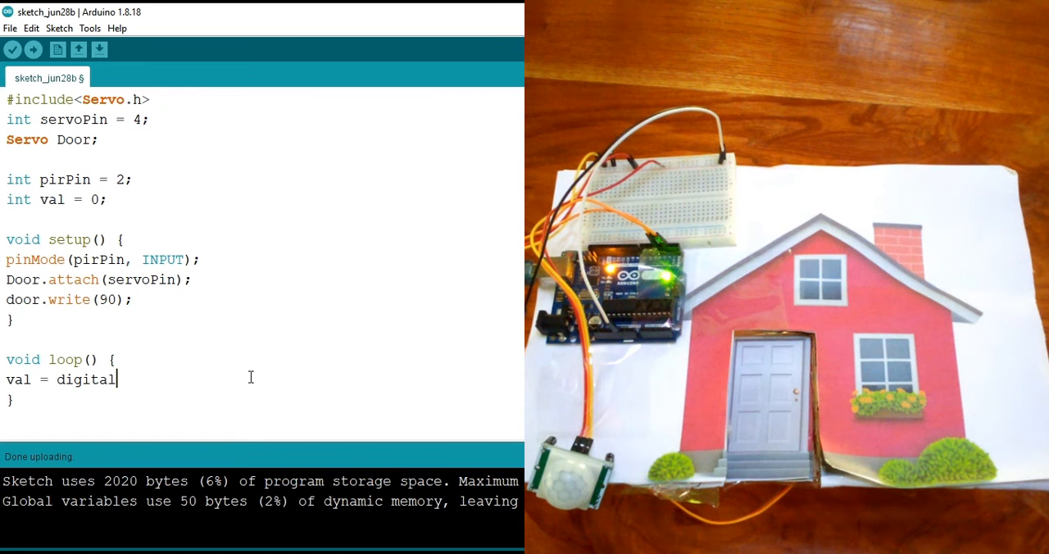
type("Read();")
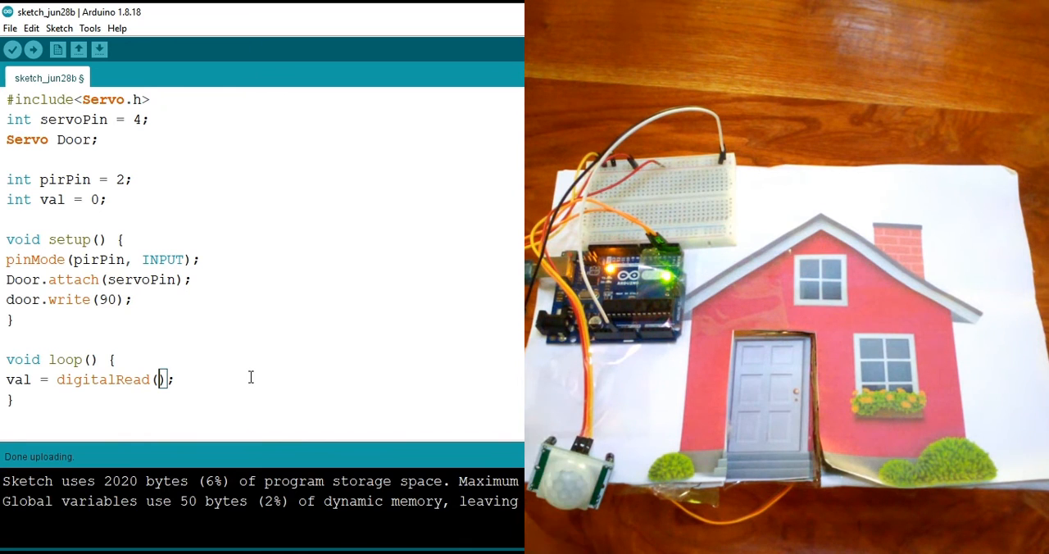
type("p")
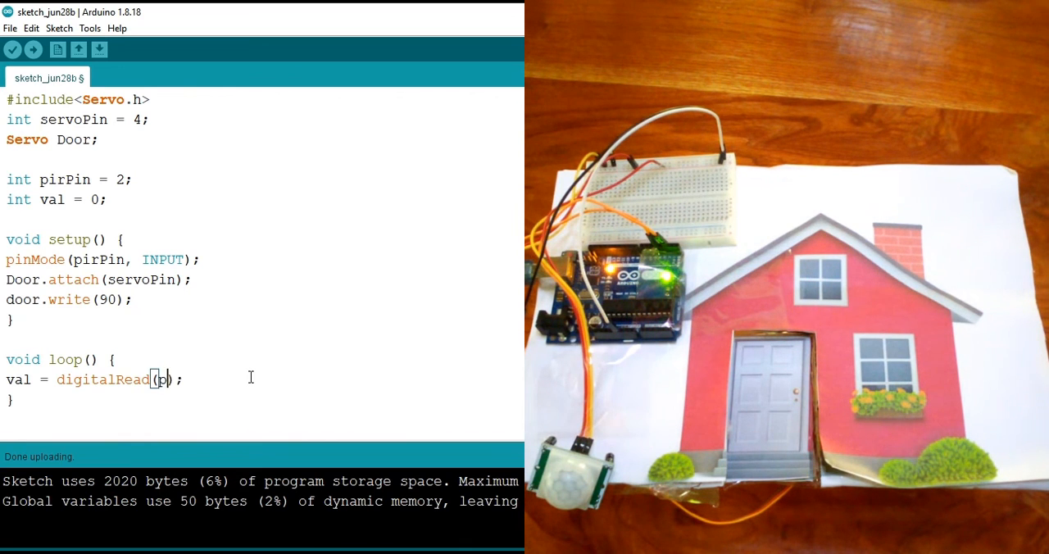
type("irPin")
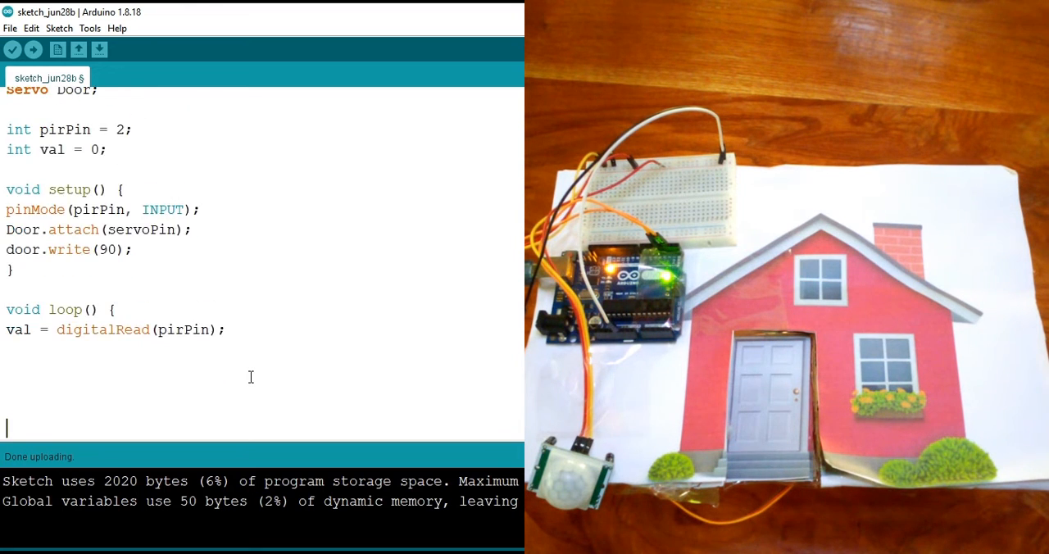
scroll("down", 3)
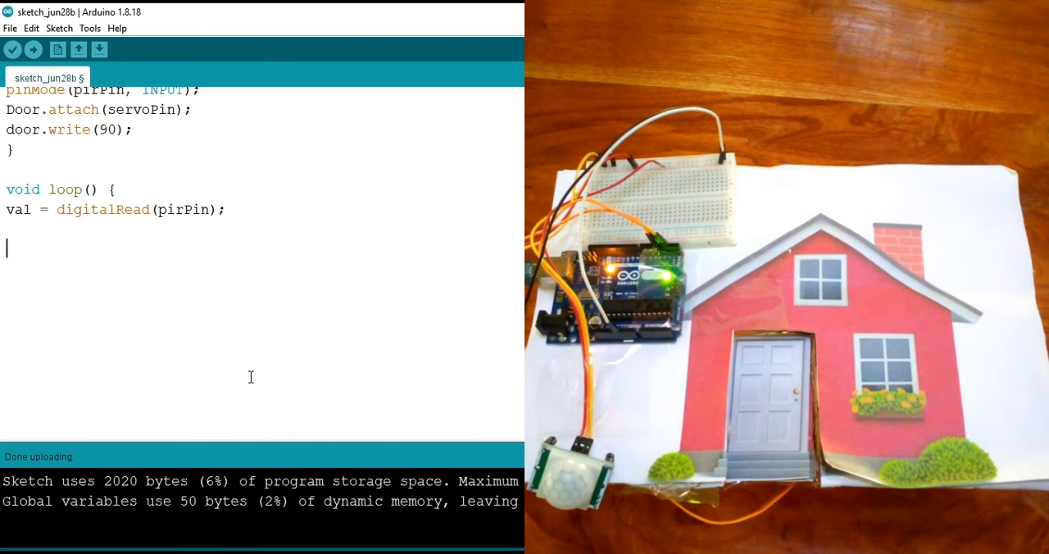
Write the condition if (val == HIGH) { below the digitalRead line
type("if (")
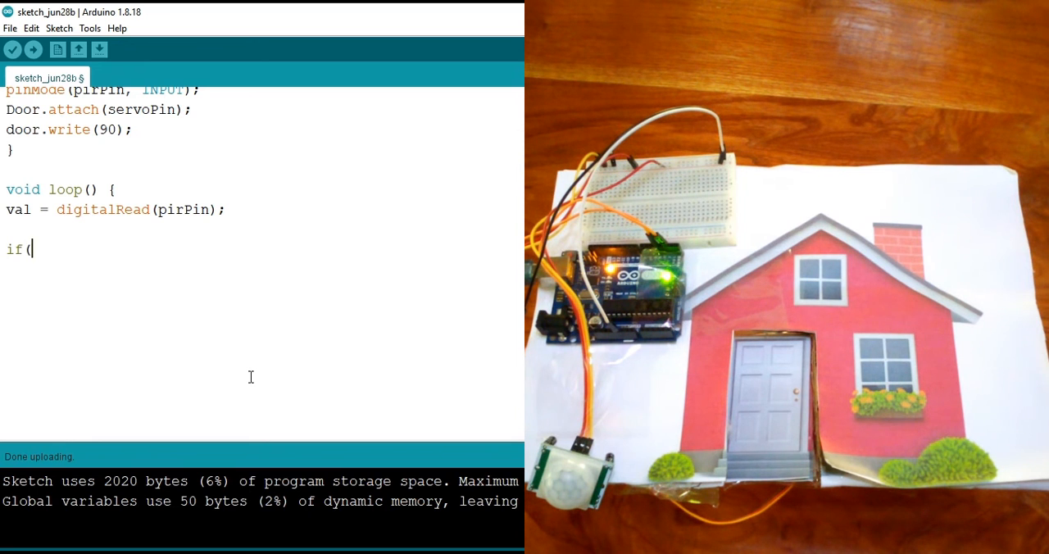
type("pit")
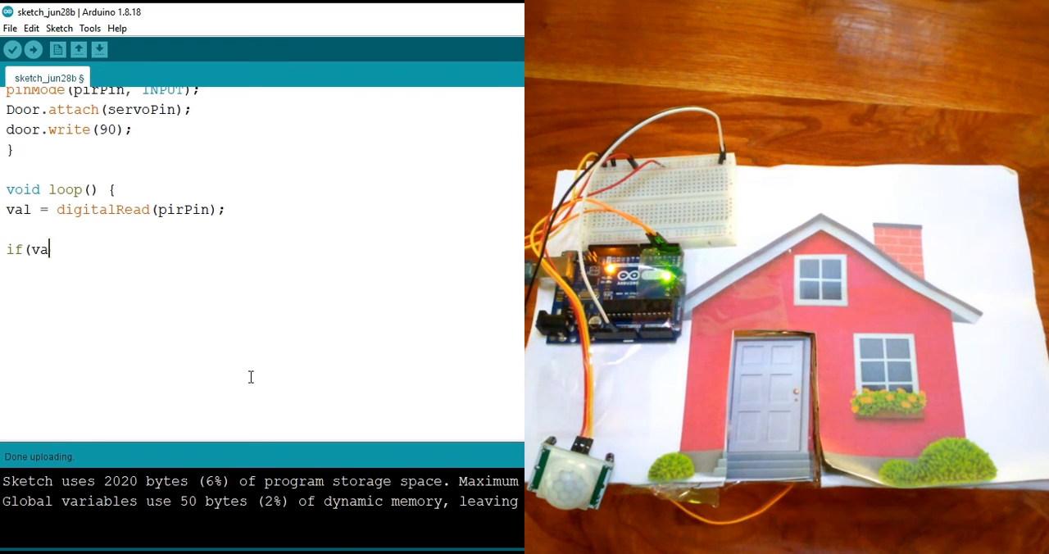
type("\" \"")
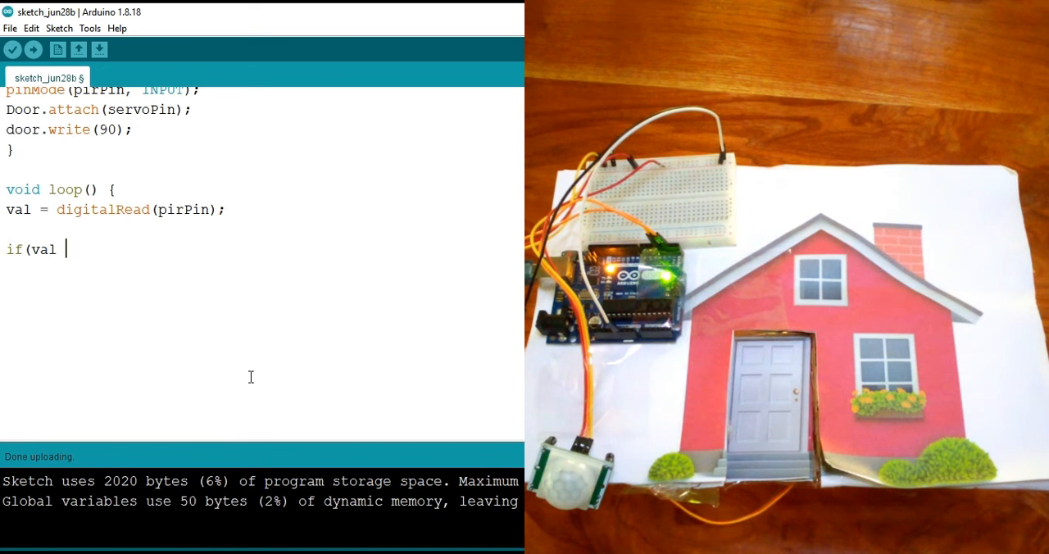
type("== HIGH")
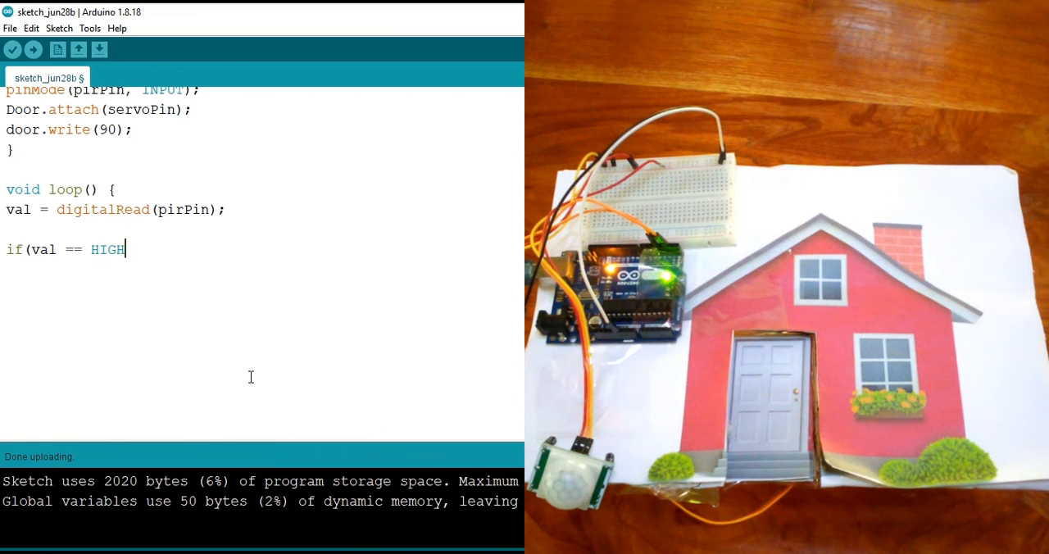
type(")")
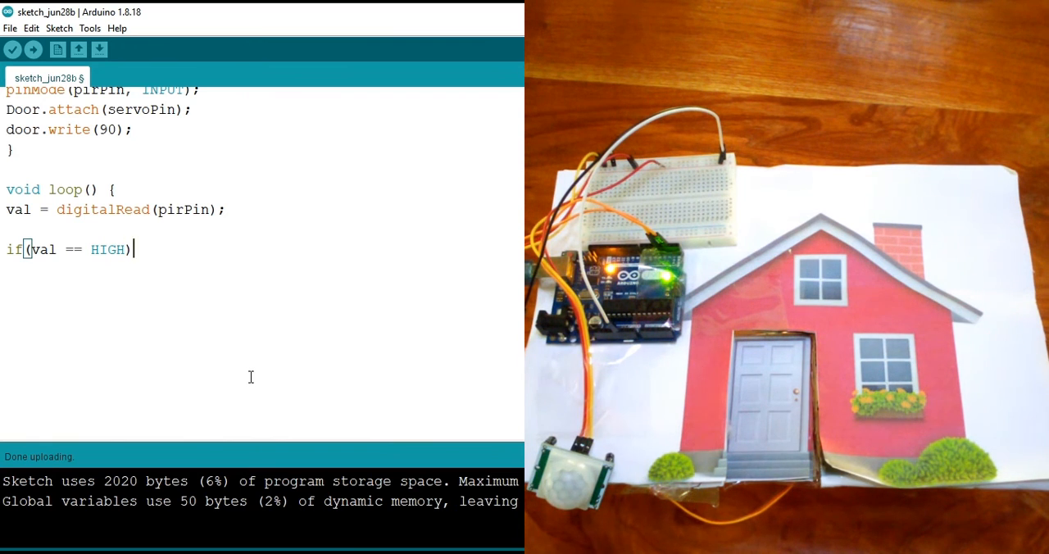
type("{")
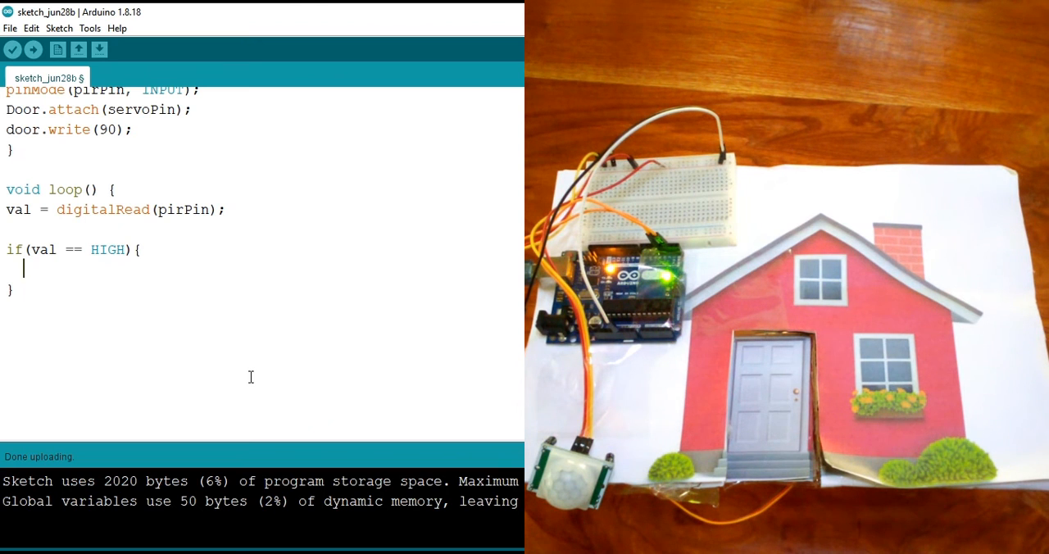
Have the branch call Door.write(0); and open an empty else block
type("door.Wr")
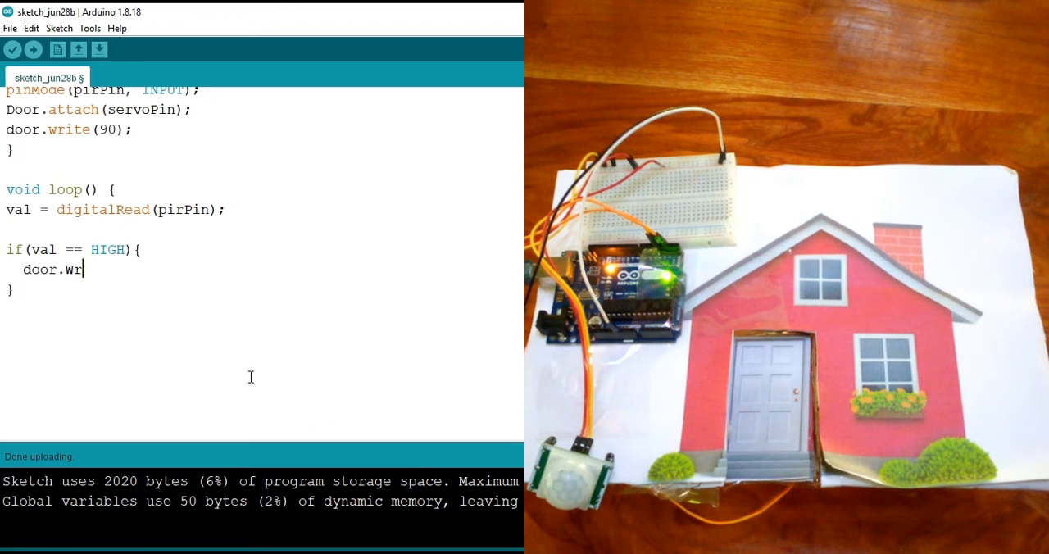
type("ite();")
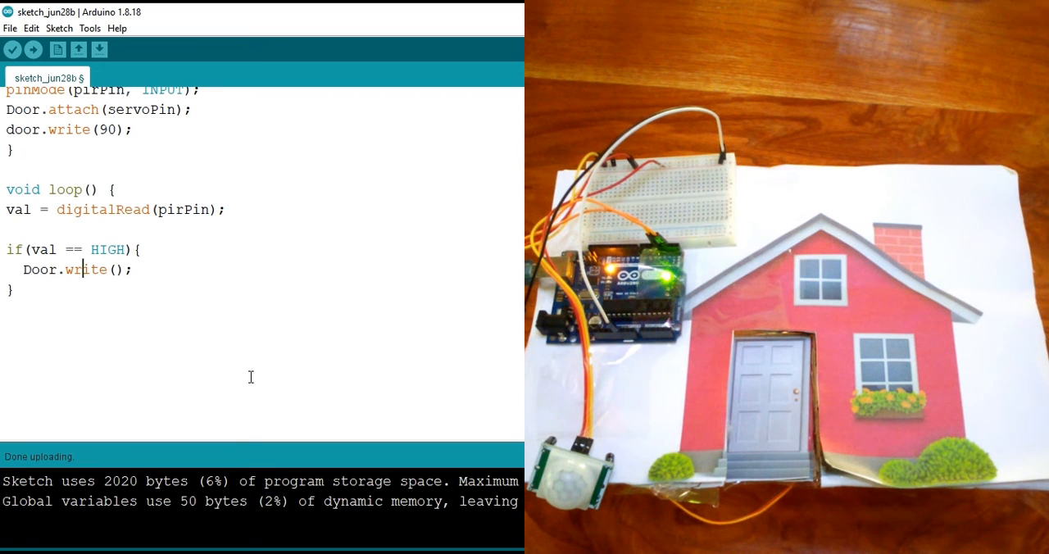
type("0")
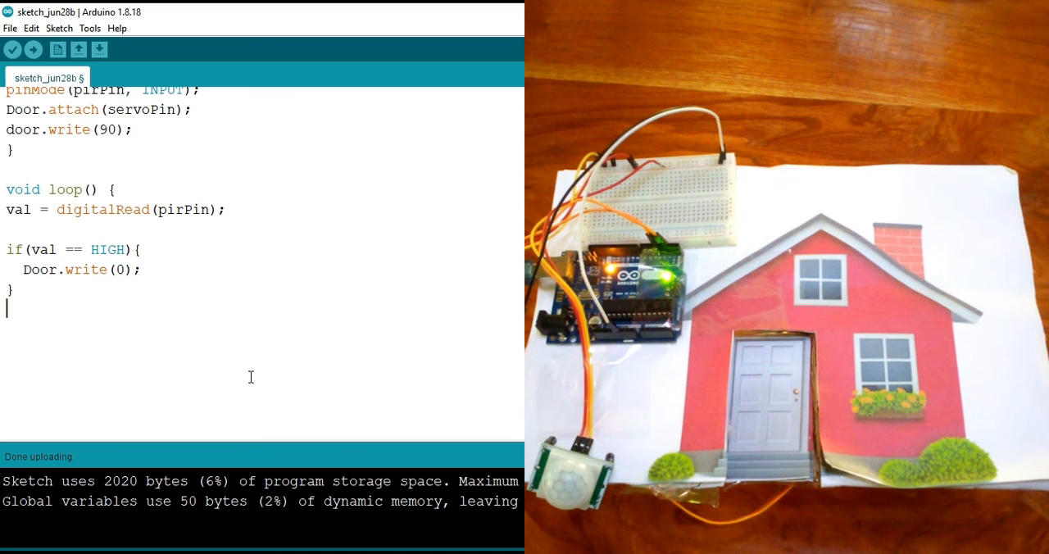
type("else{")
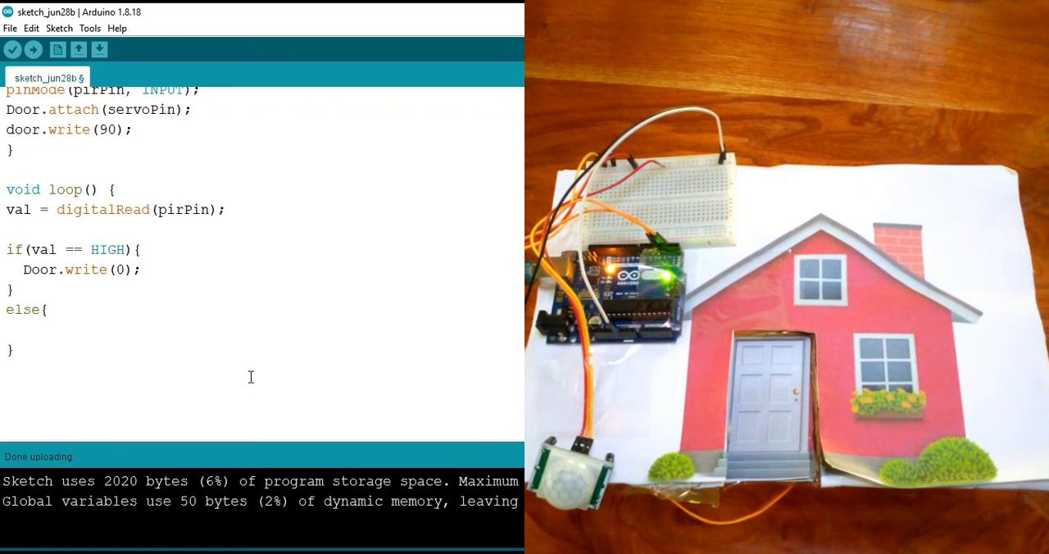
Write Door.write(90) in the else branch and delay(250) before the loop ends
type("Doo")
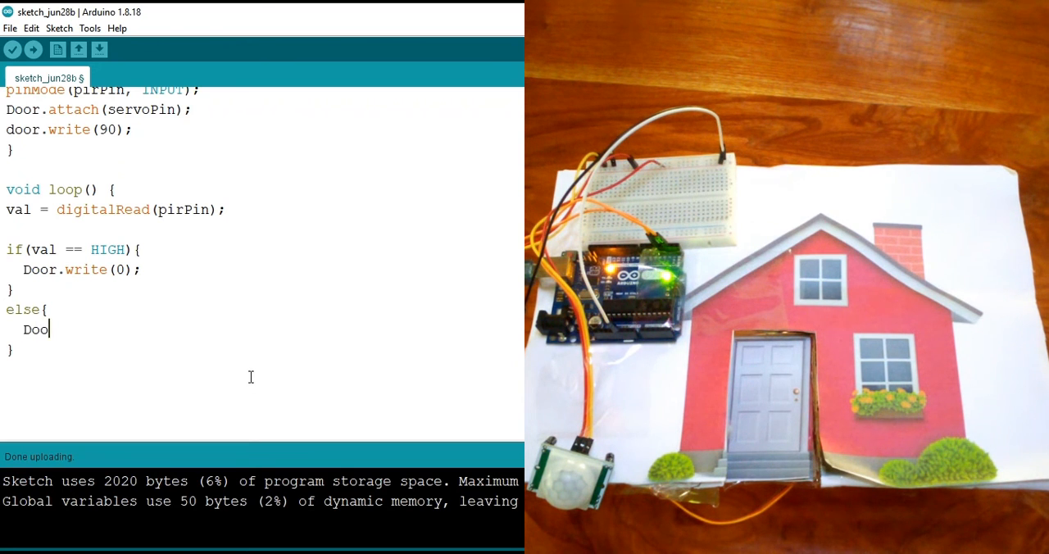
type("r.write();")
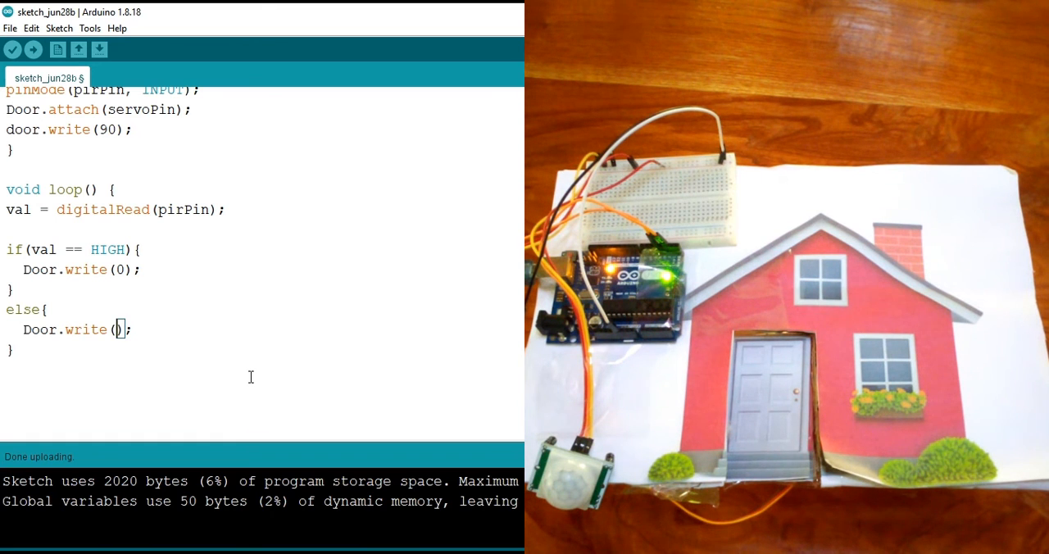
type("90")
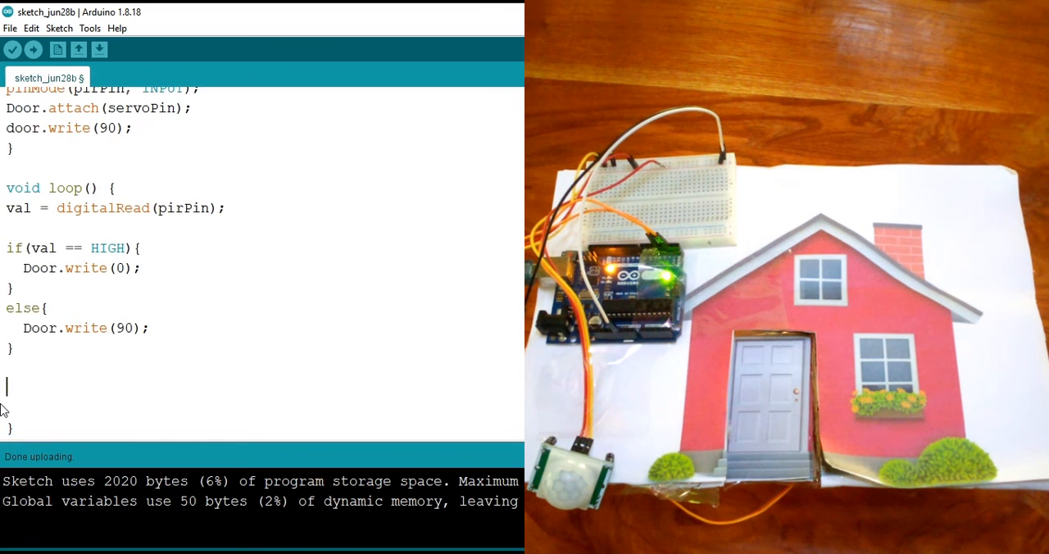
type("delay")
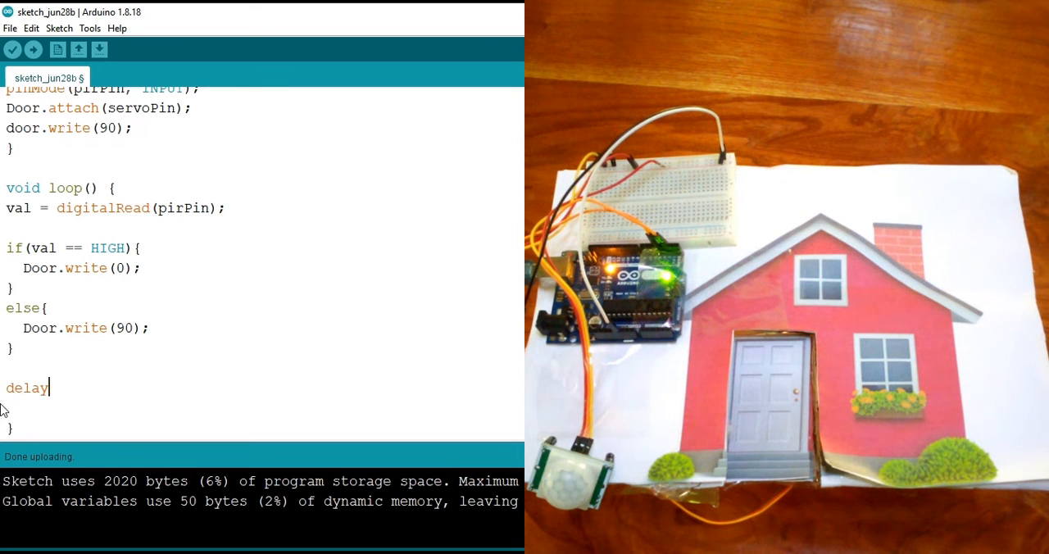
type("();")
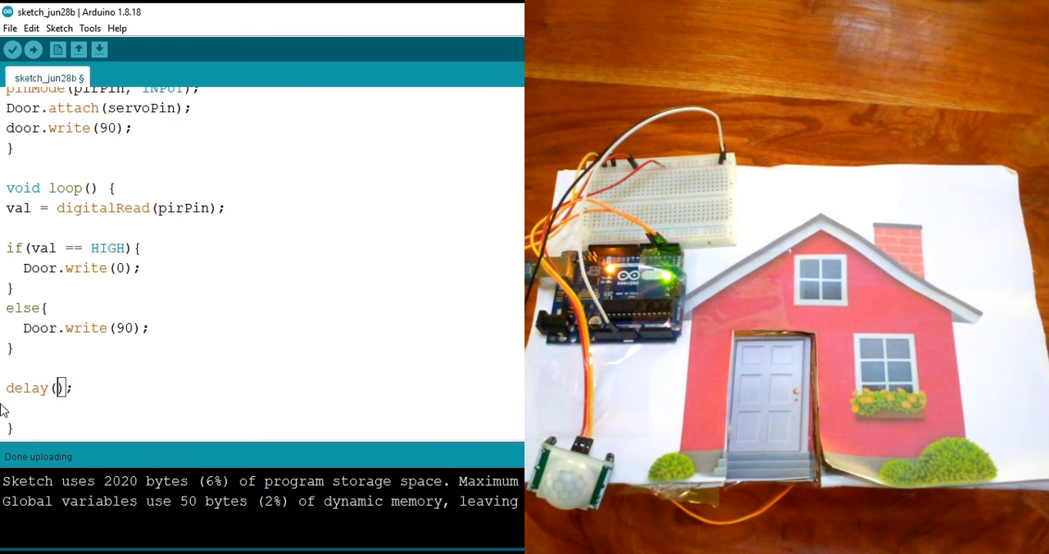
type("250")
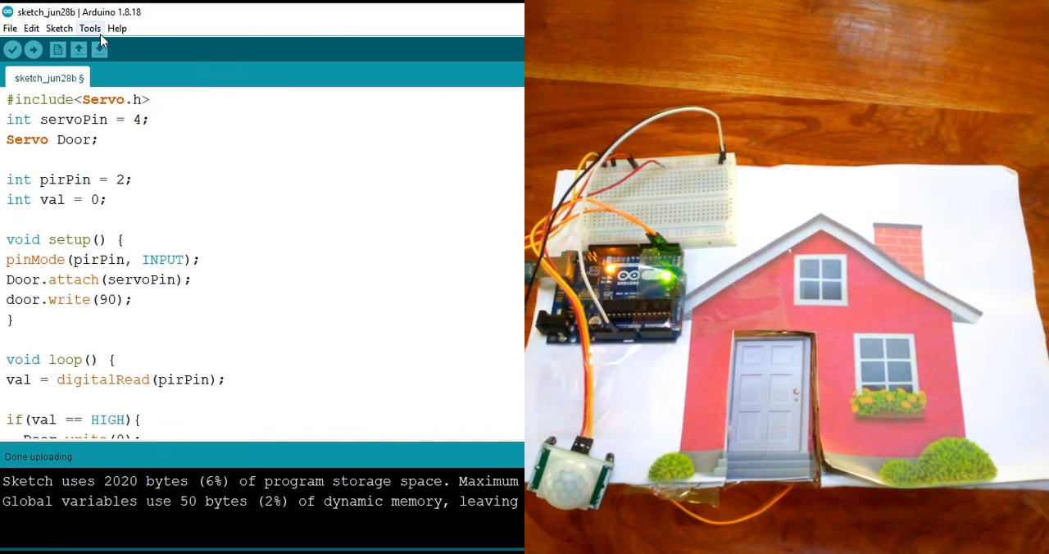
Check in Tools that the Arduino Uno on COM3 is selected
left_click(89, 29)
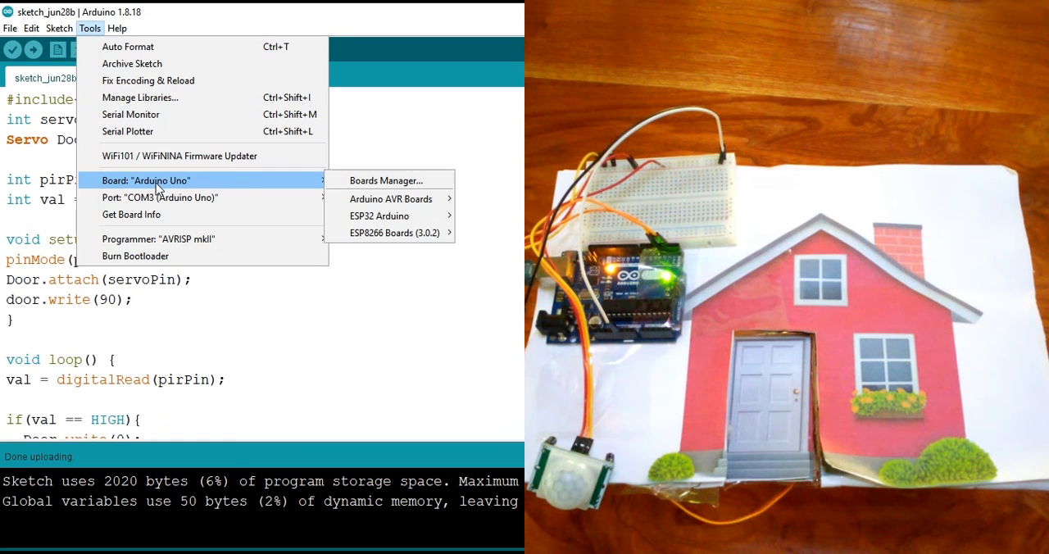
mouse_move(88, 171)
type("D")
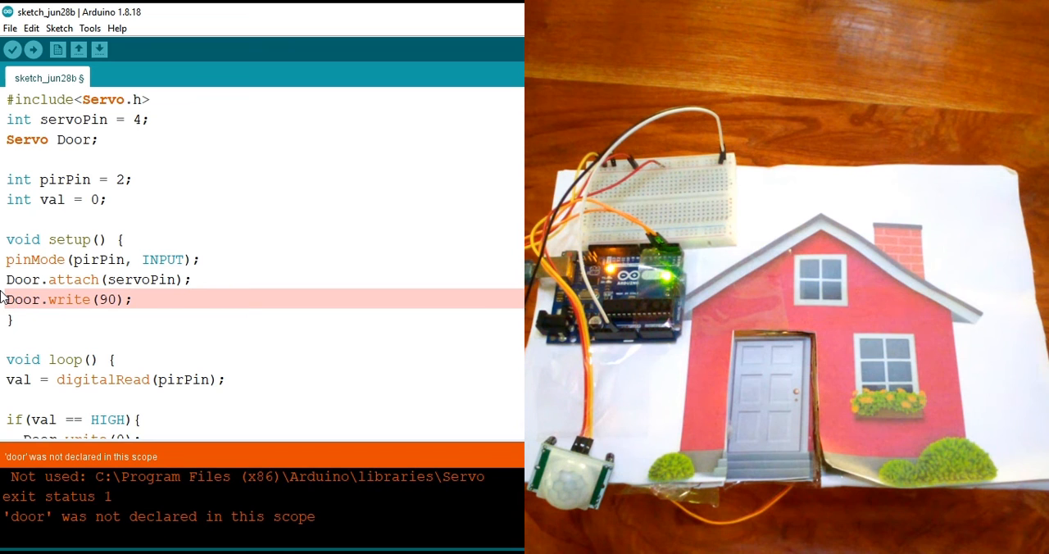
Compile and upload the corrected 2134-byte sketch to the Uno
left_click(13, 50)
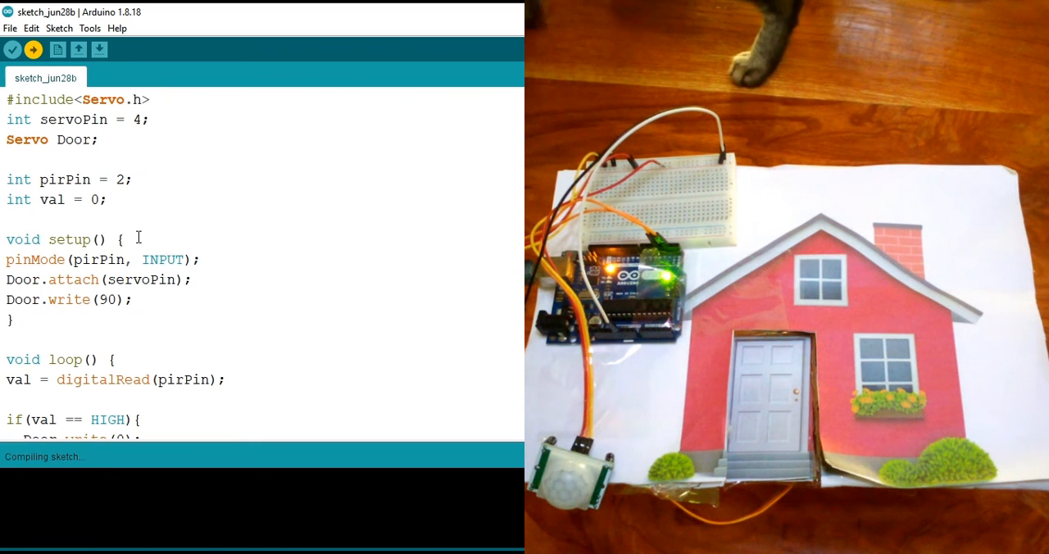
left_click(33, 50)
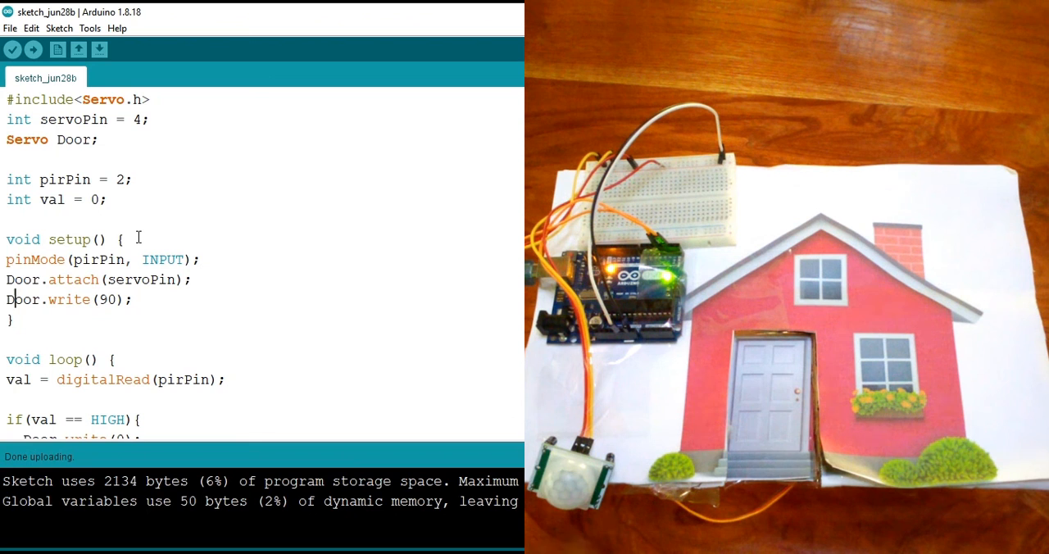
mouse_move(390, 385)
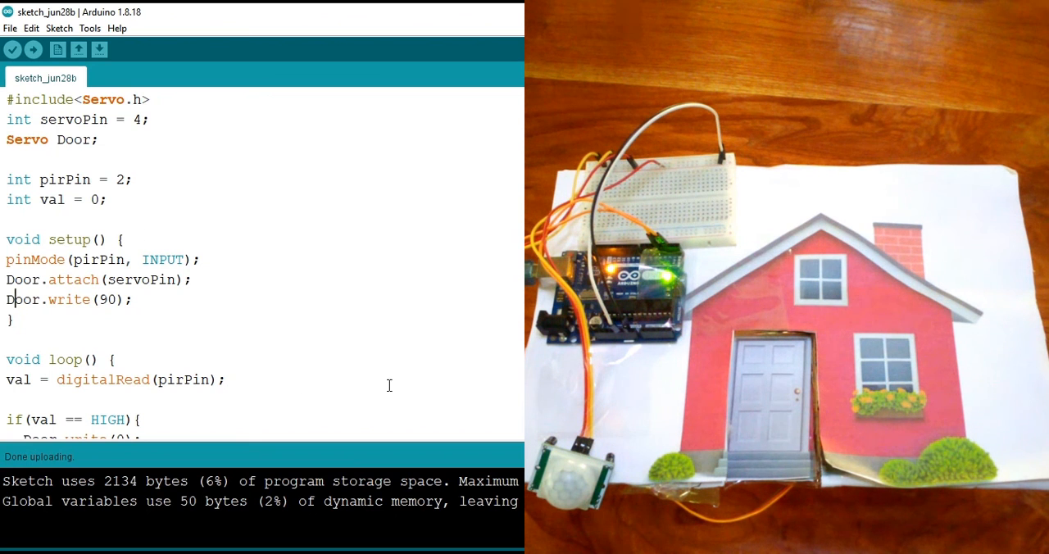